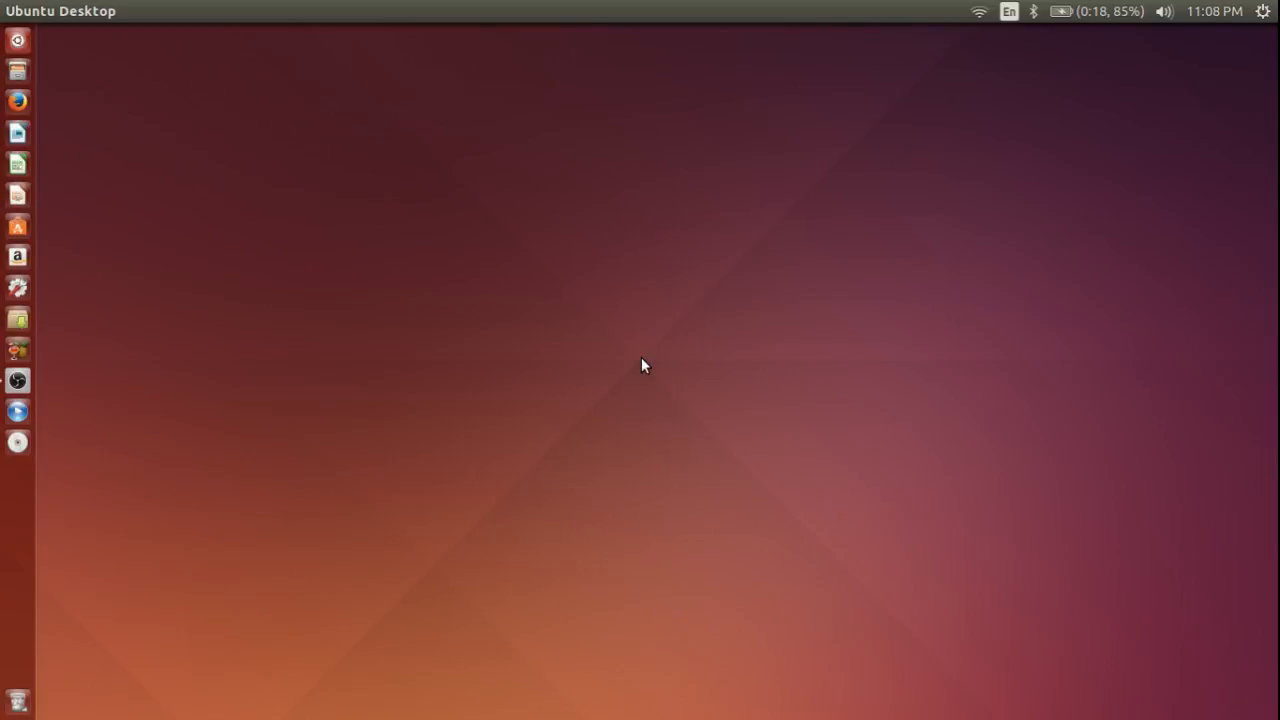
mouse_move(388, 344)
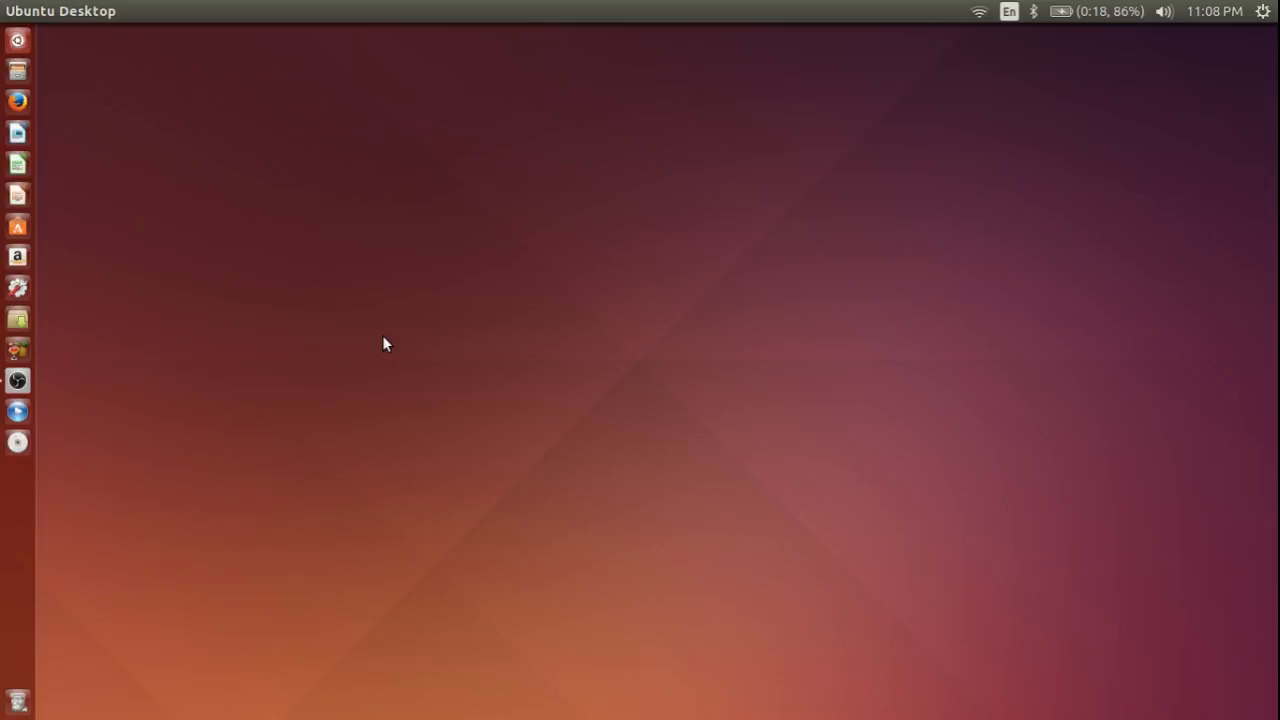
mouse_move(16, 228)
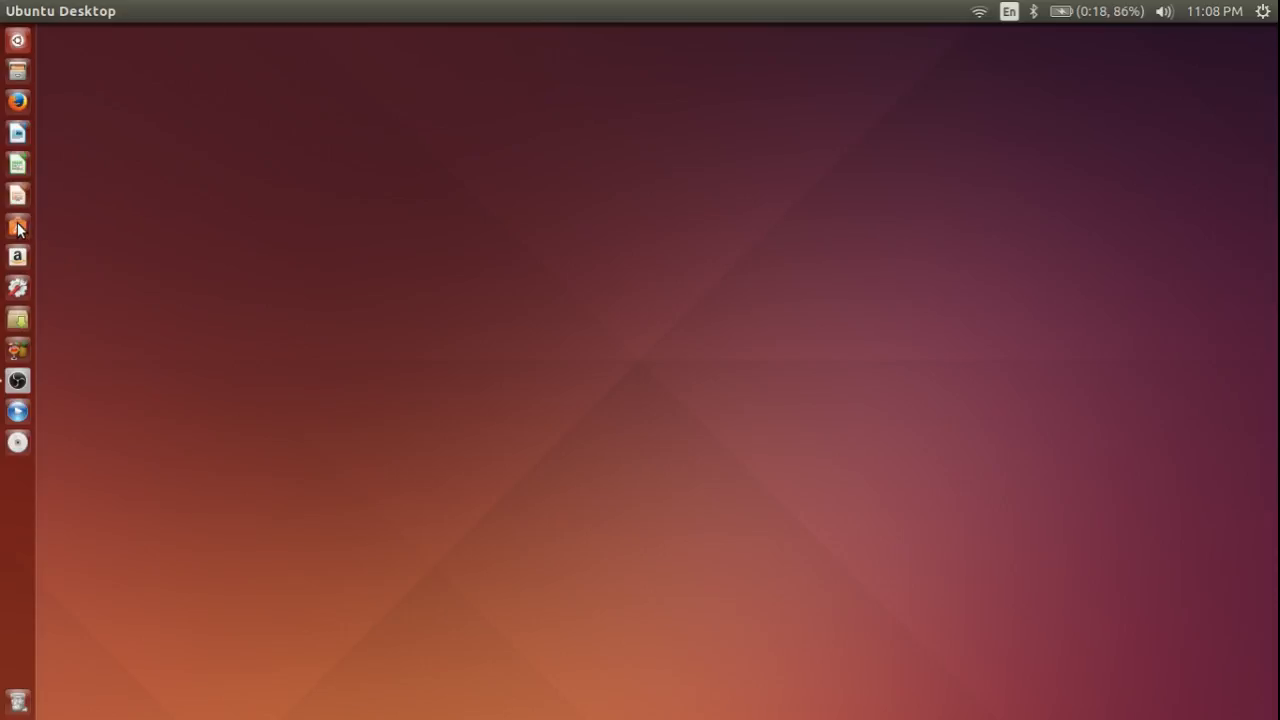
Launch Ubuntu Software Center and dismiss the 'System program problem detected' prompt with Cancel
click(18, 228)
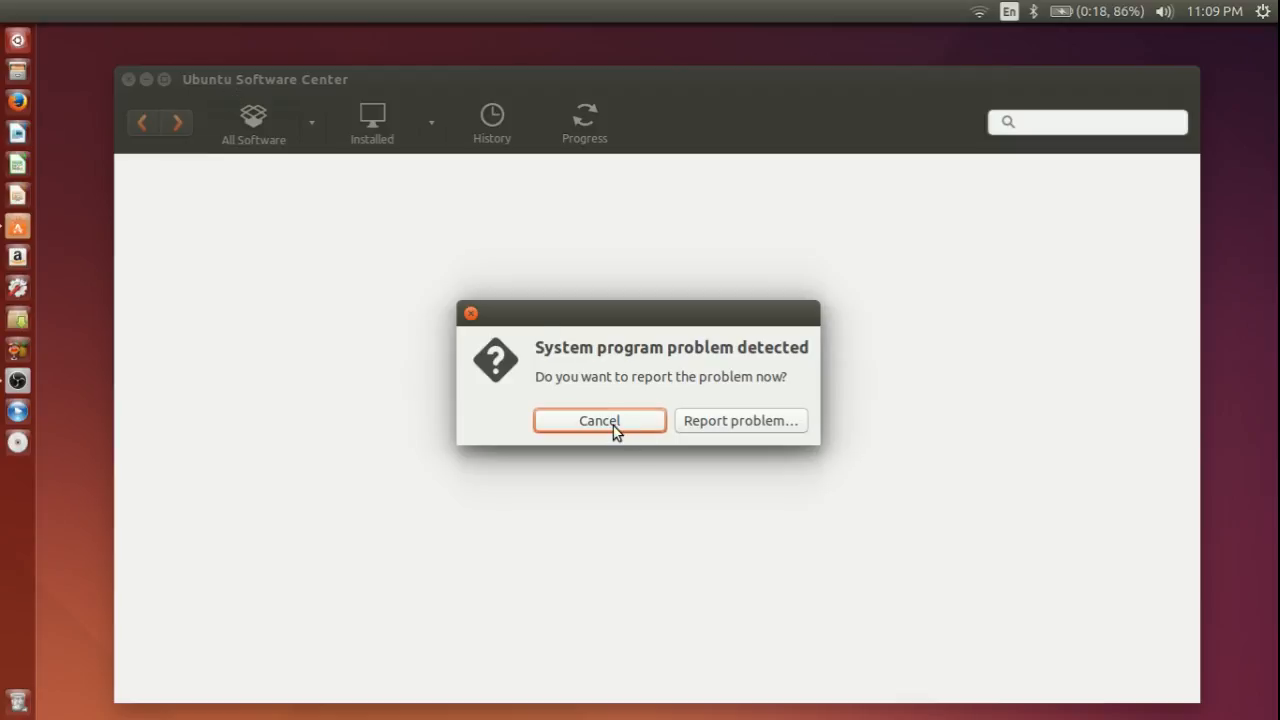
click(600, 420)
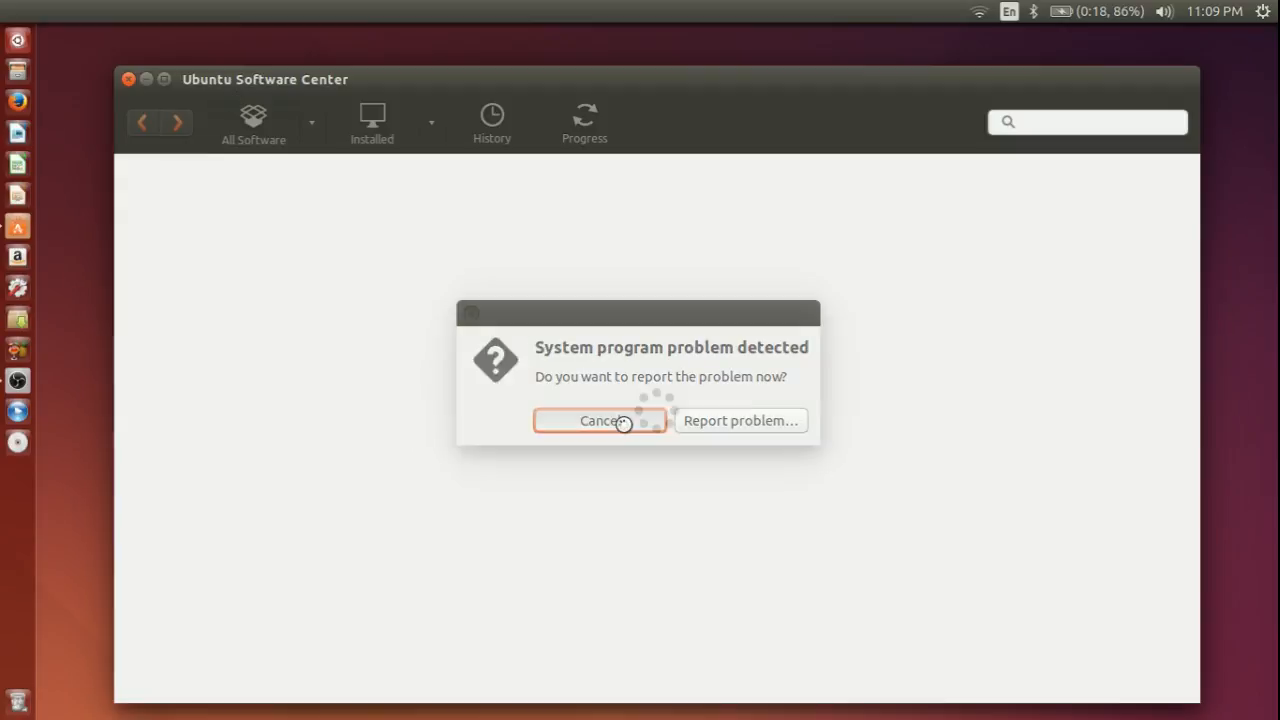
click(600, 420)
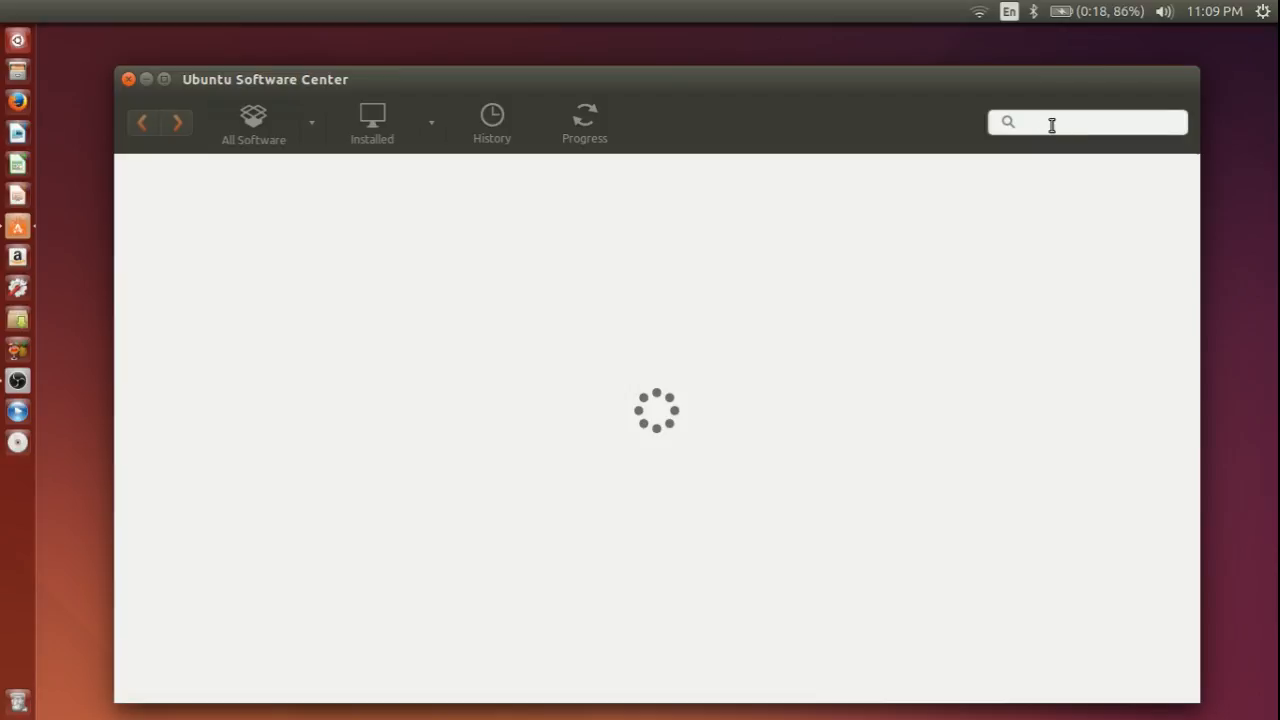
Search the catalogue for virtualbox and view its details: virtualbox-qt 4.3.34, 19.1 MB download
text(virtualbox)
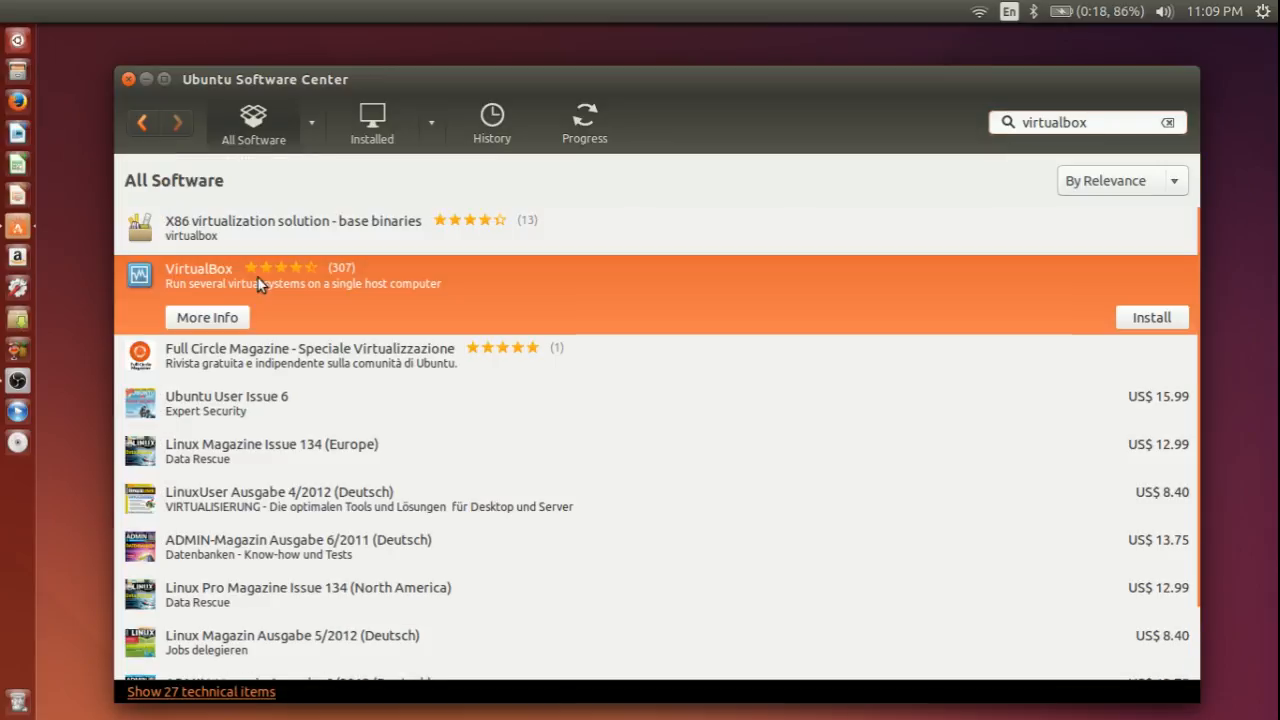
mouse_move(512, 294)
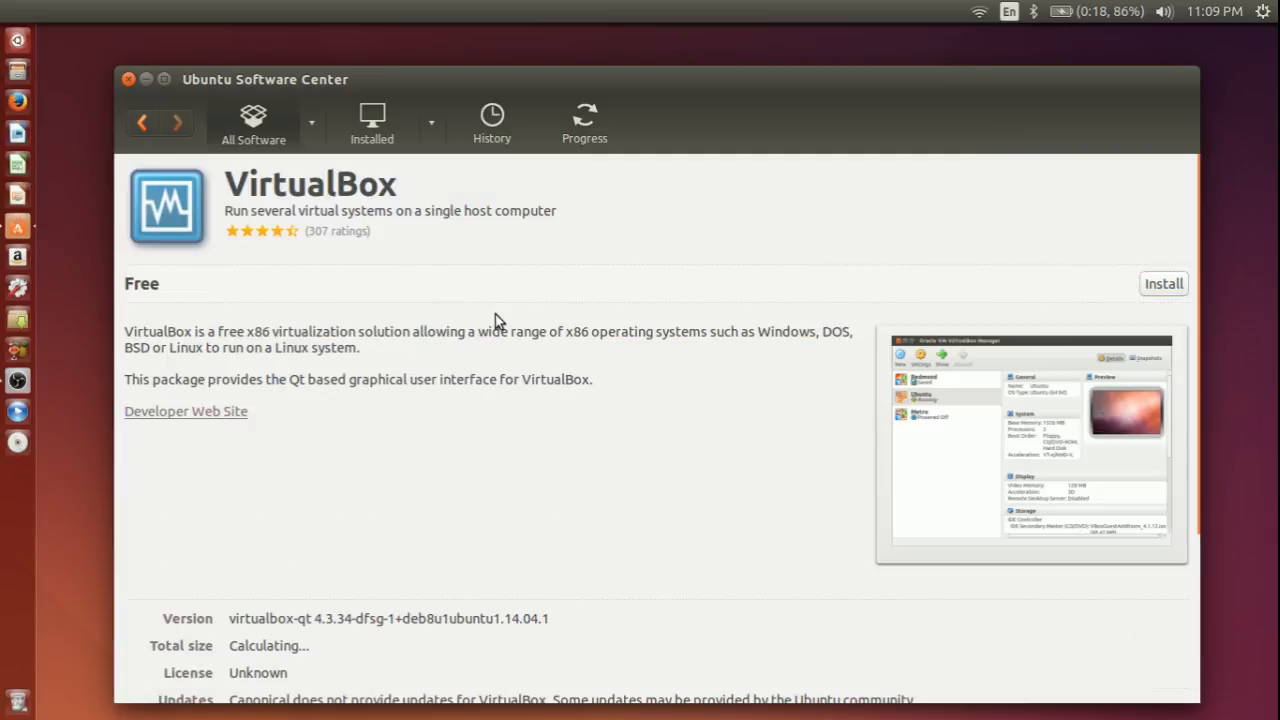
scroll(down, 3)
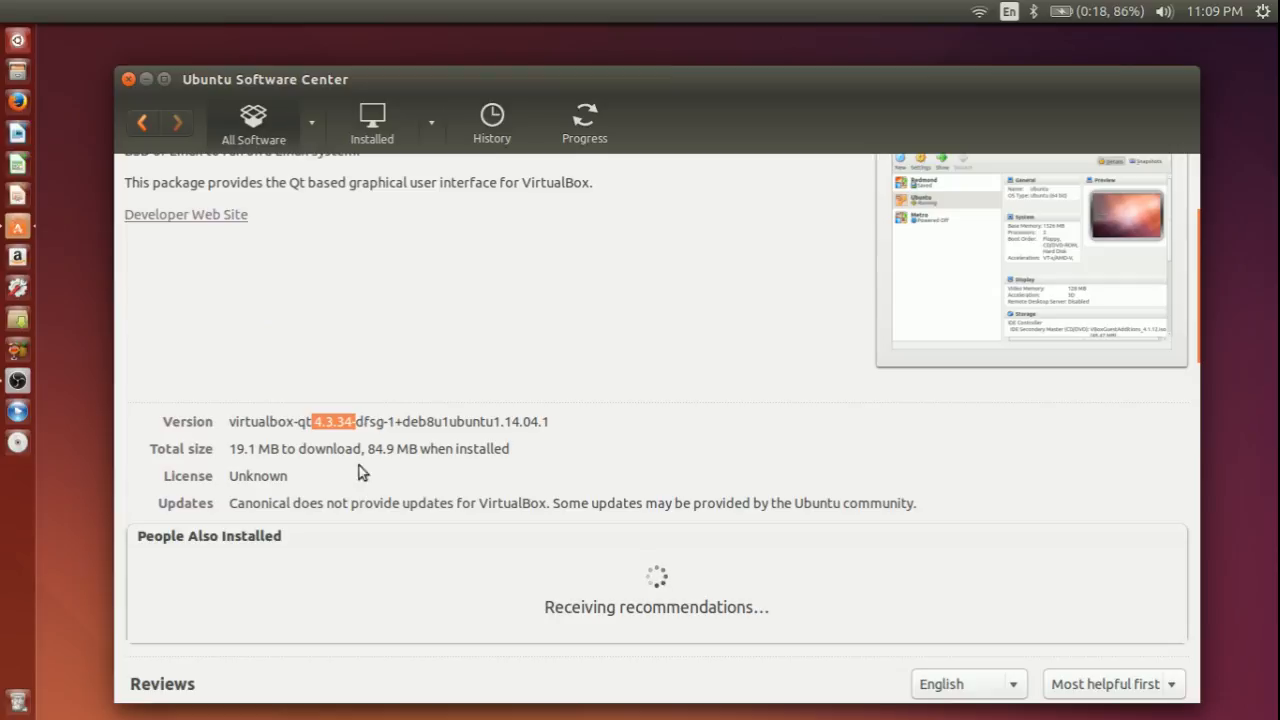
mouse_move(336, 444)
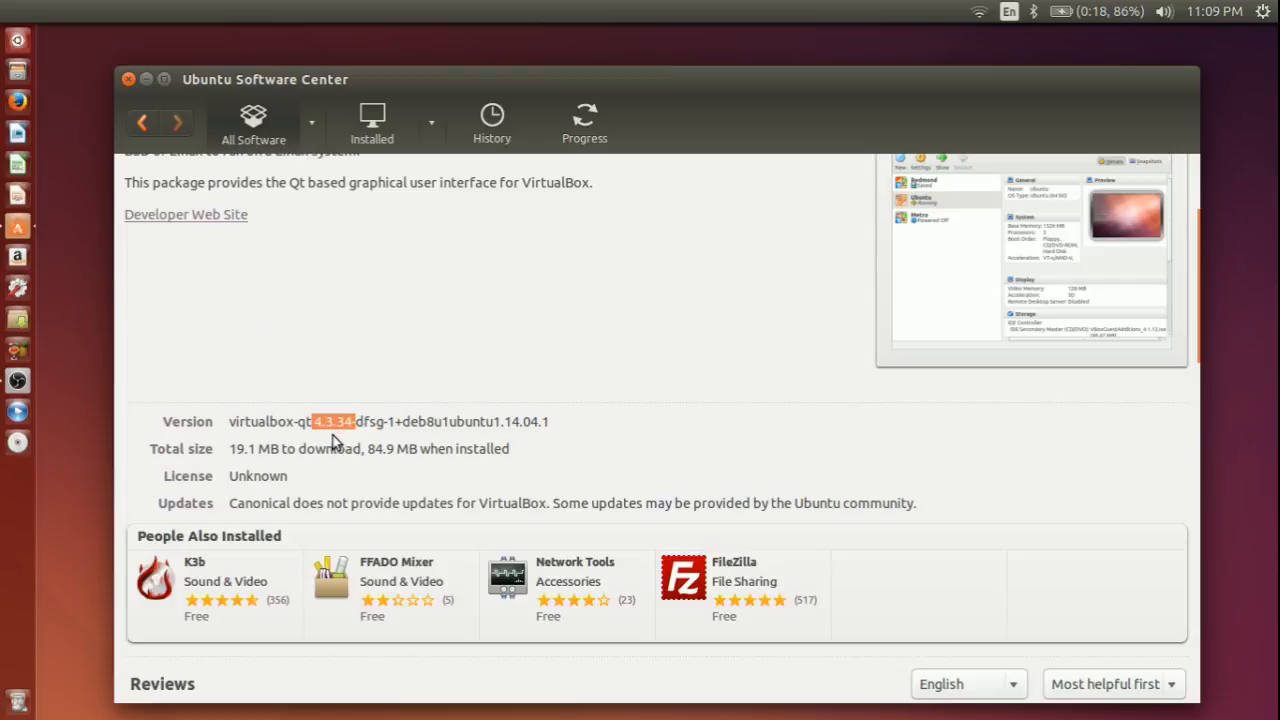
mouse_move(324, 238)
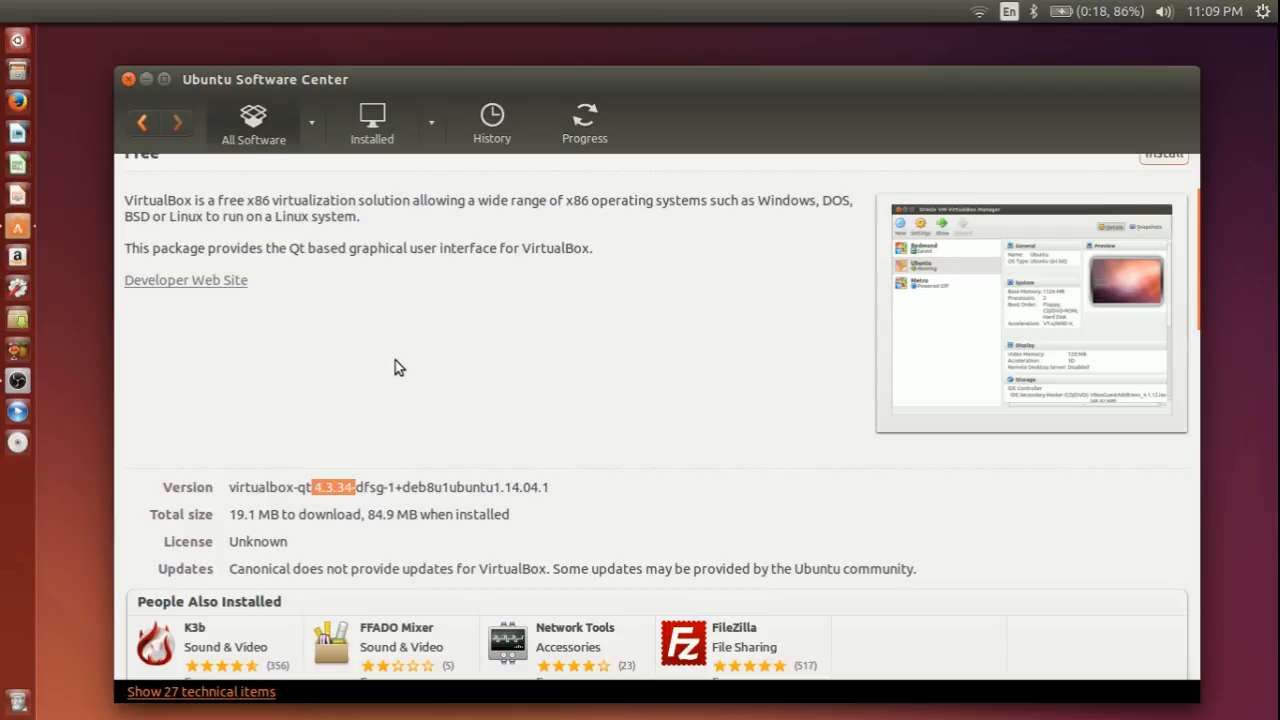
mouse_move(172, 170)
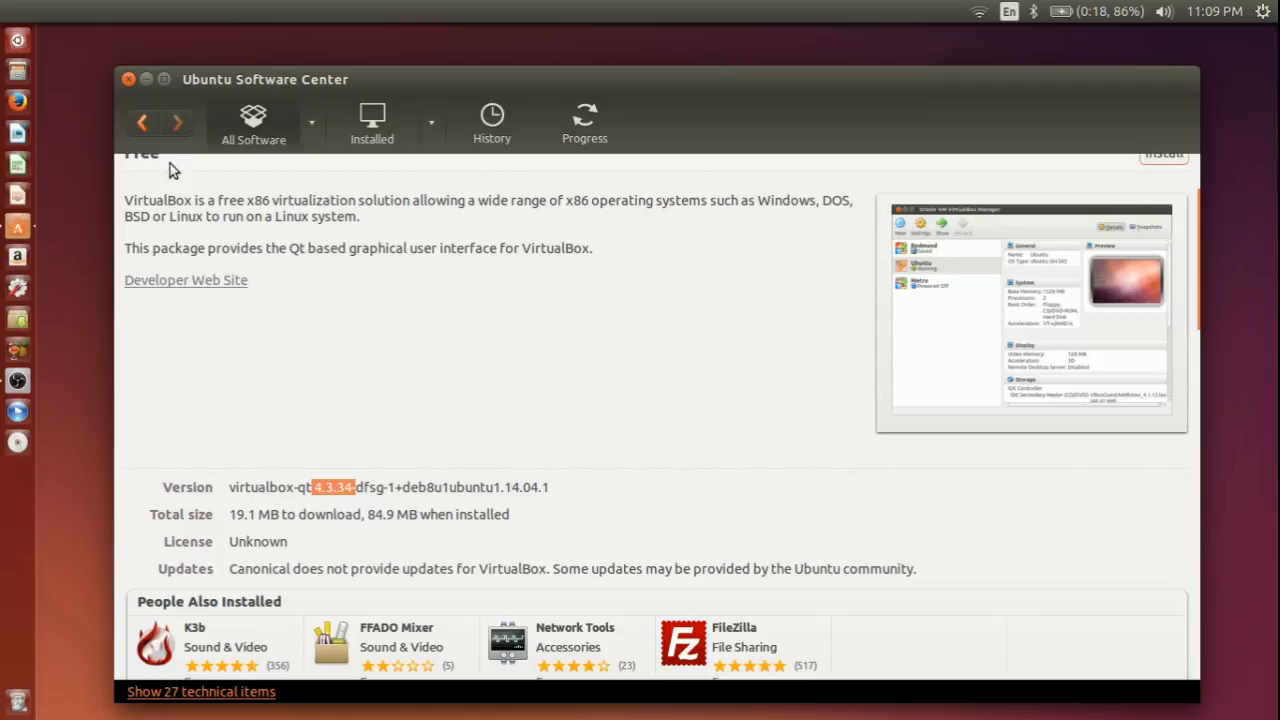
mouse_move(128, 80)
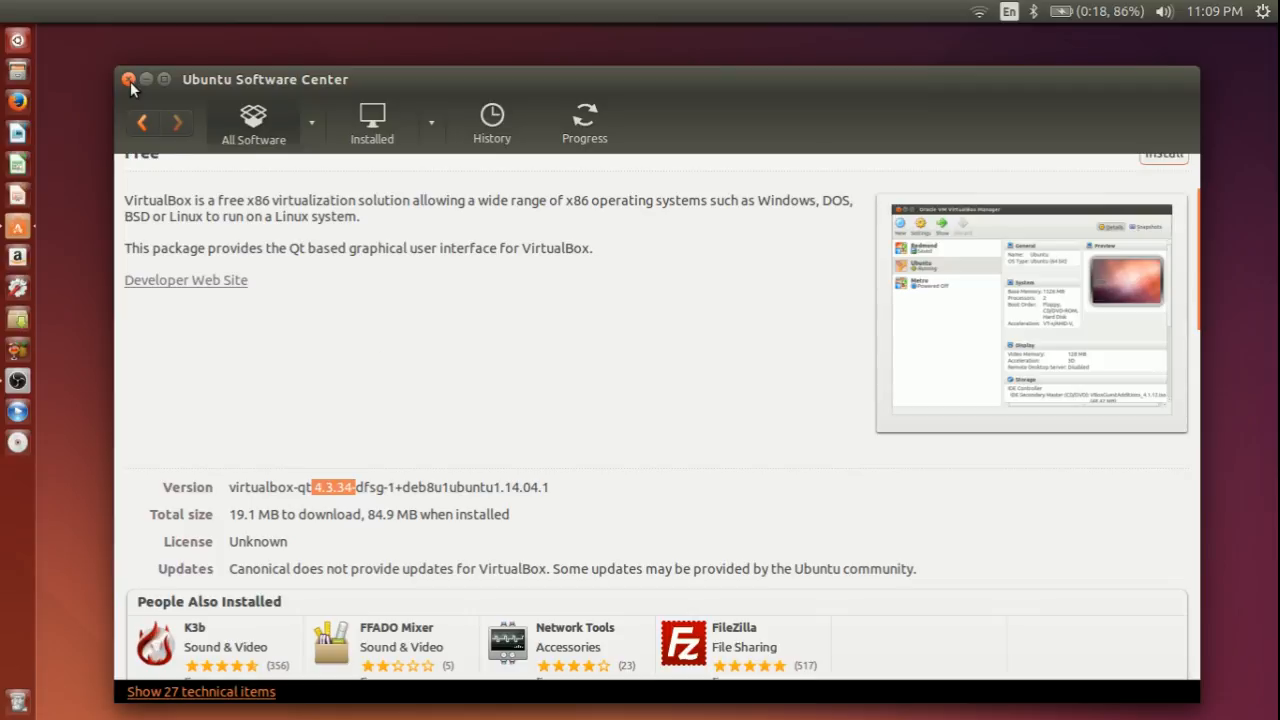
Close Ubuntu Software Center and launch Firefox onto the VirtualBox error Google results
click(128, 80)
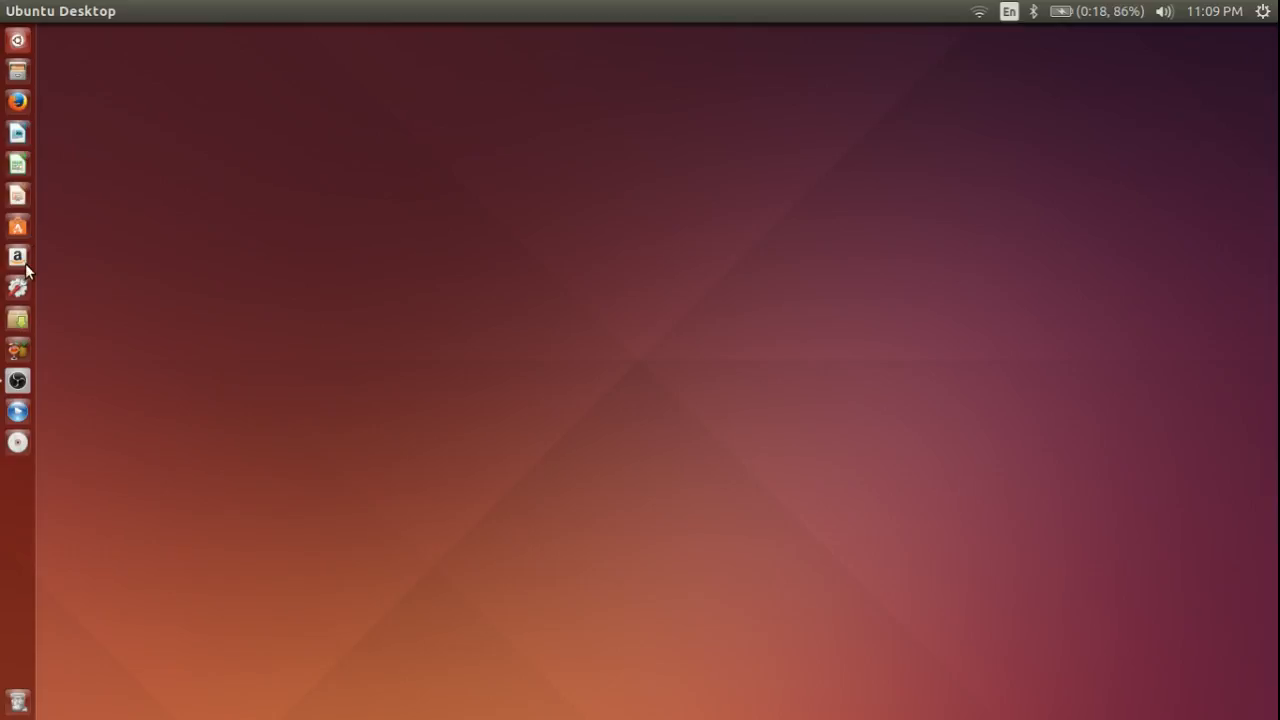
mouse_move(18, 100)
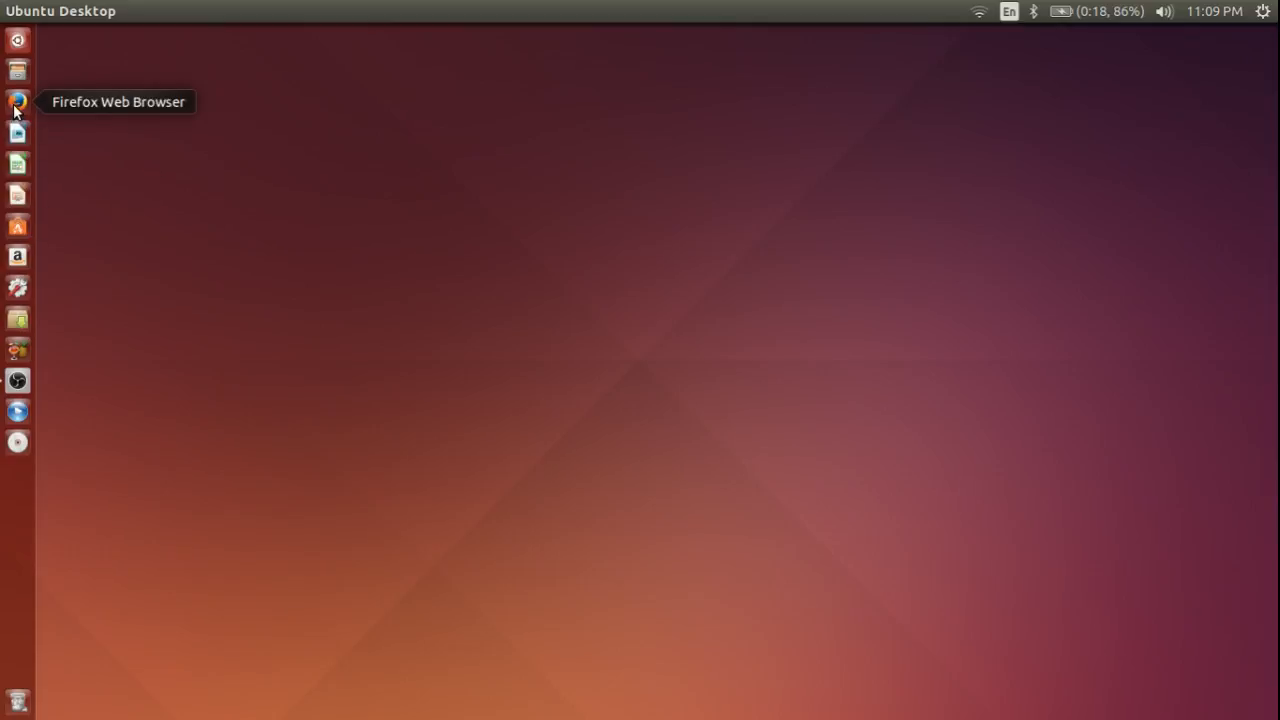
click(16, 100)
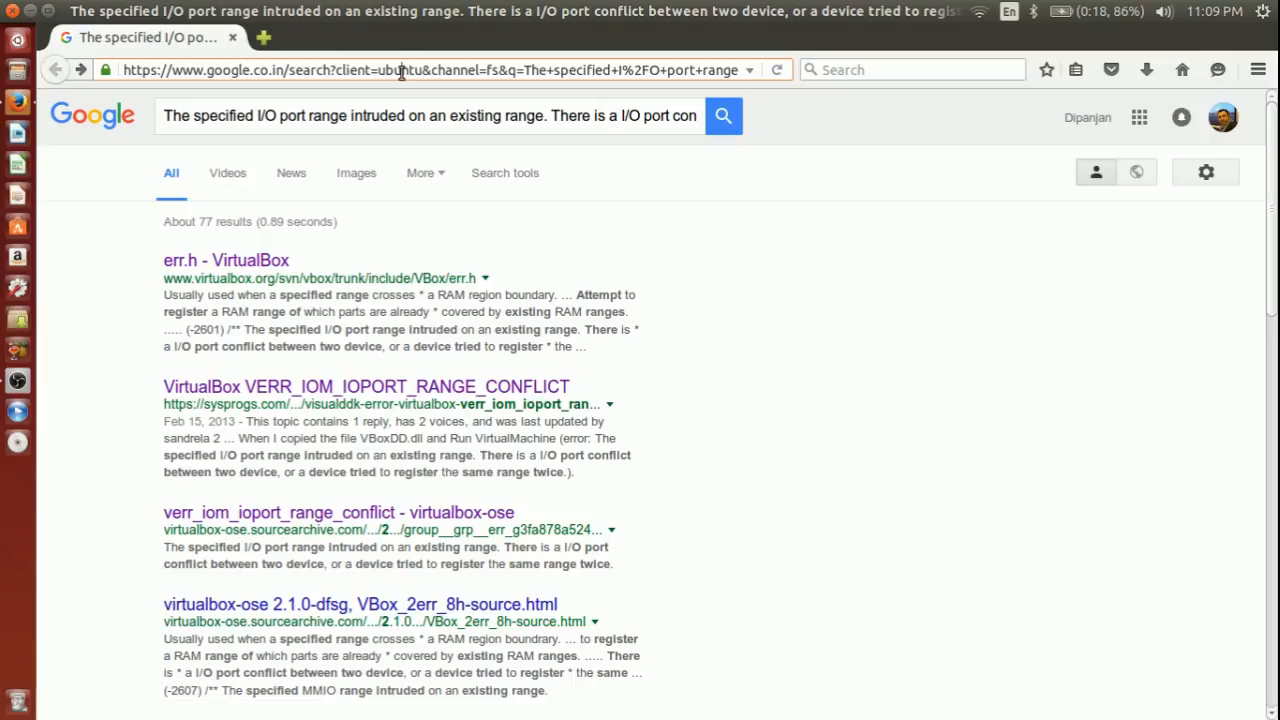
Go to the Oracle VM VirtualBox Linux_Downloads page for version 5.0.12 via the address bar
text(viratualbox)
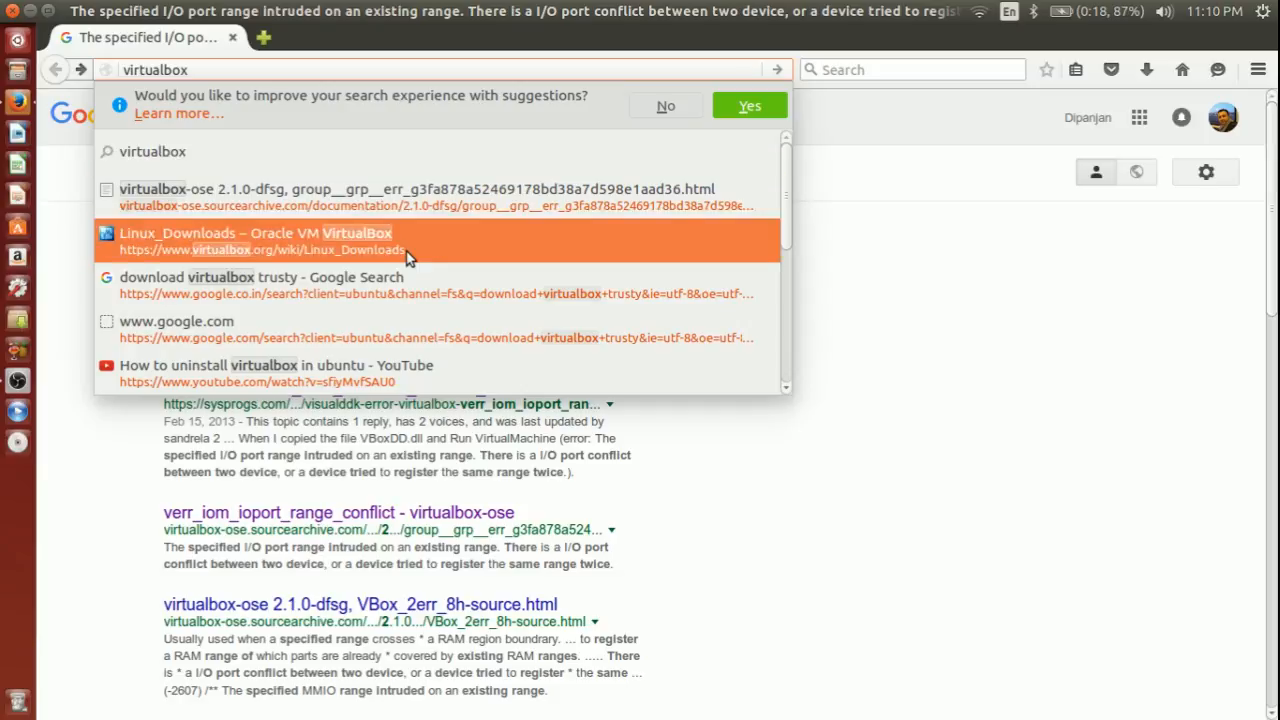
click(252, 240)
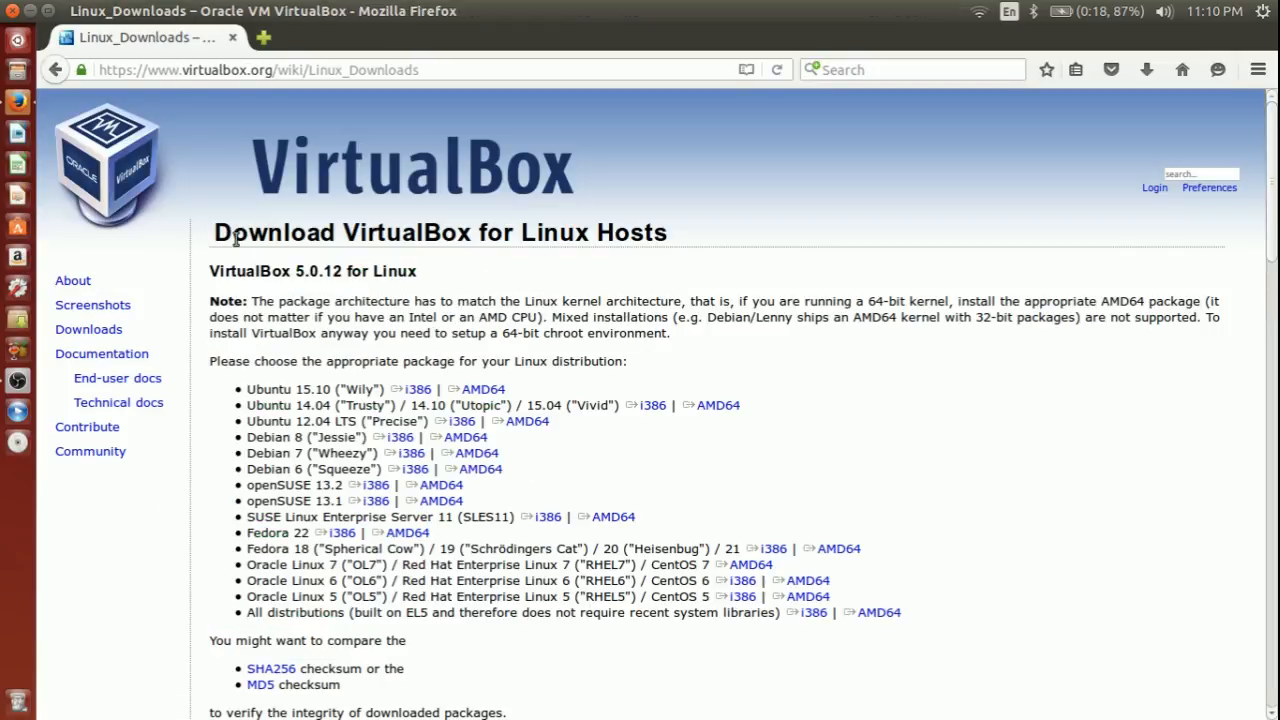
double_click(250, 272)
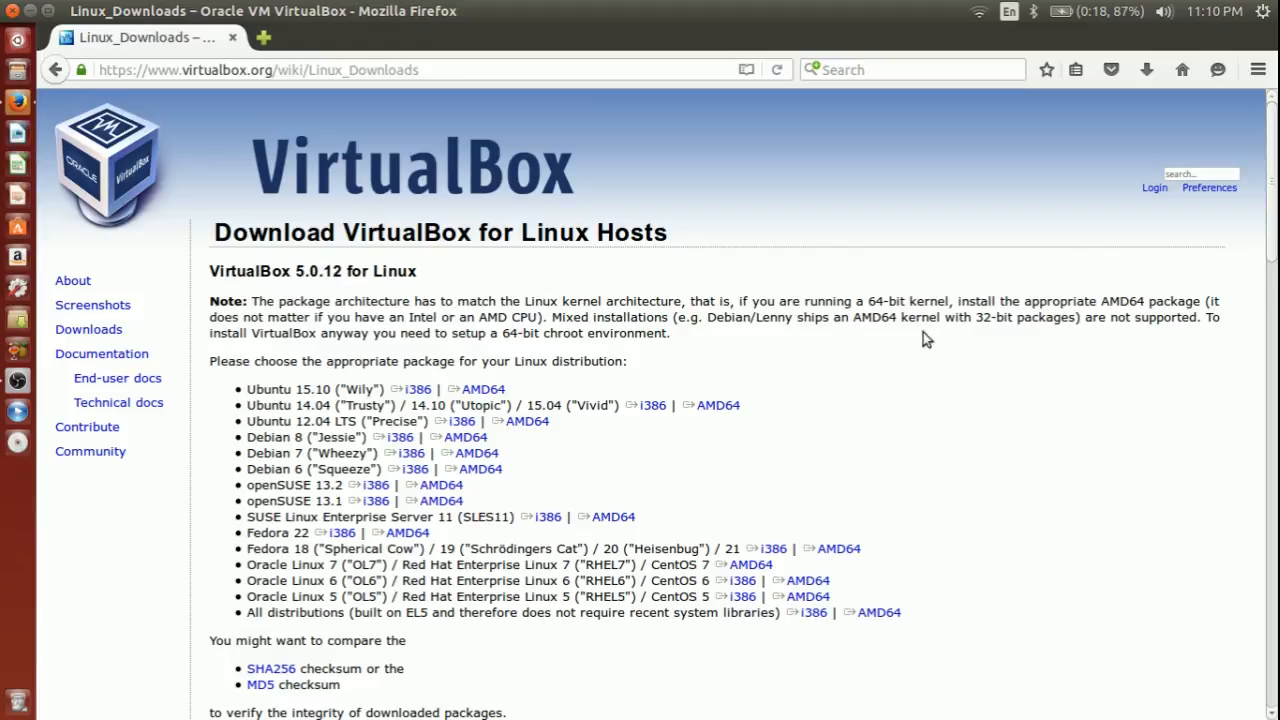
scroll(down, 3)
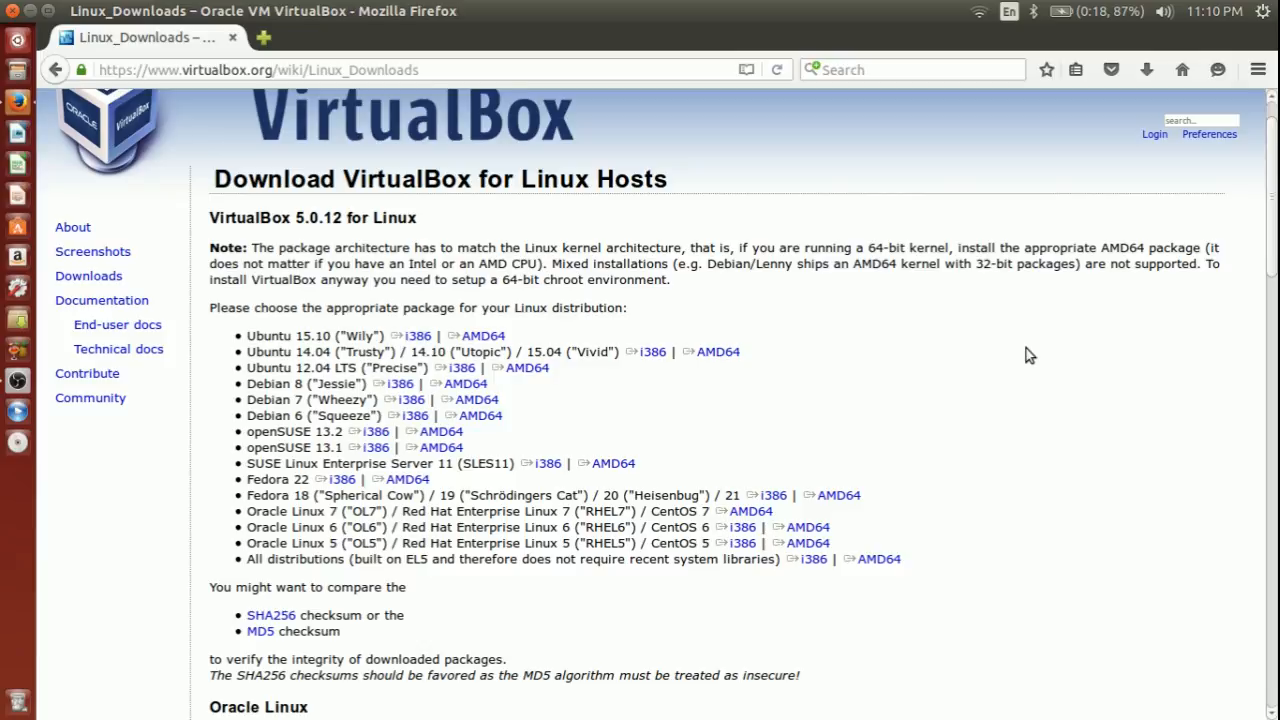
mouse_move(632, 392)
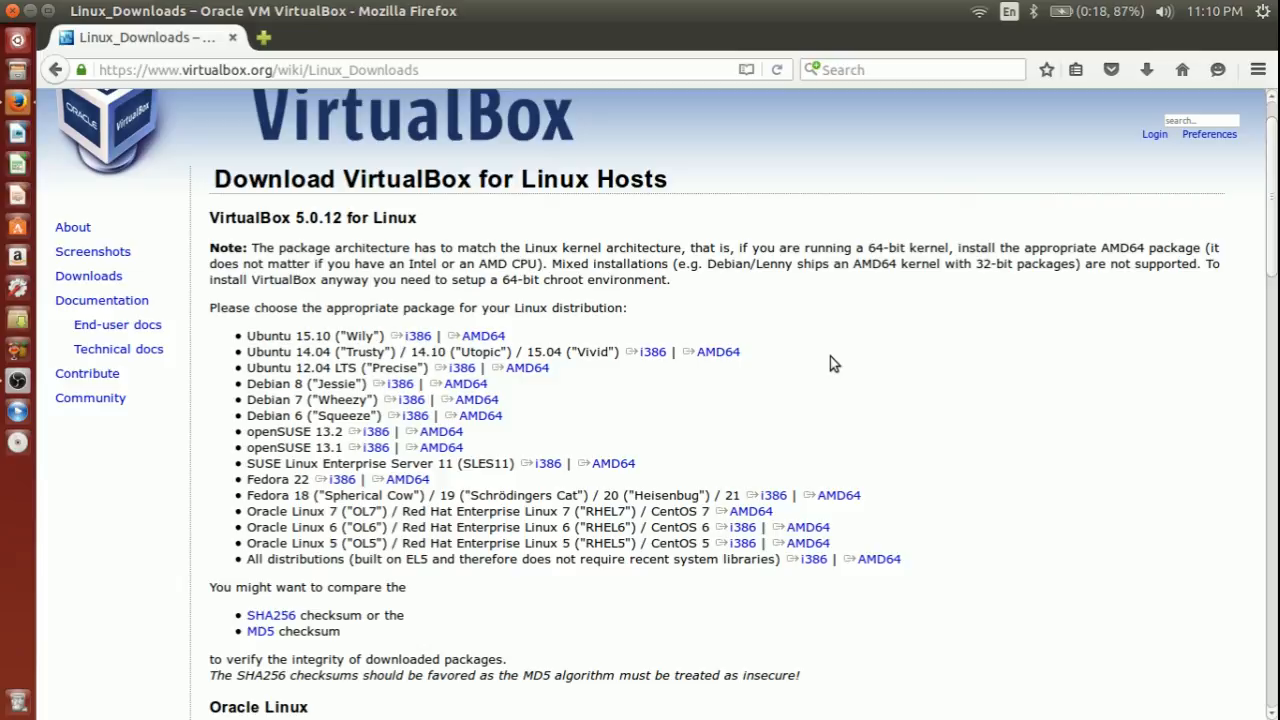
mouse_move(696, 410)
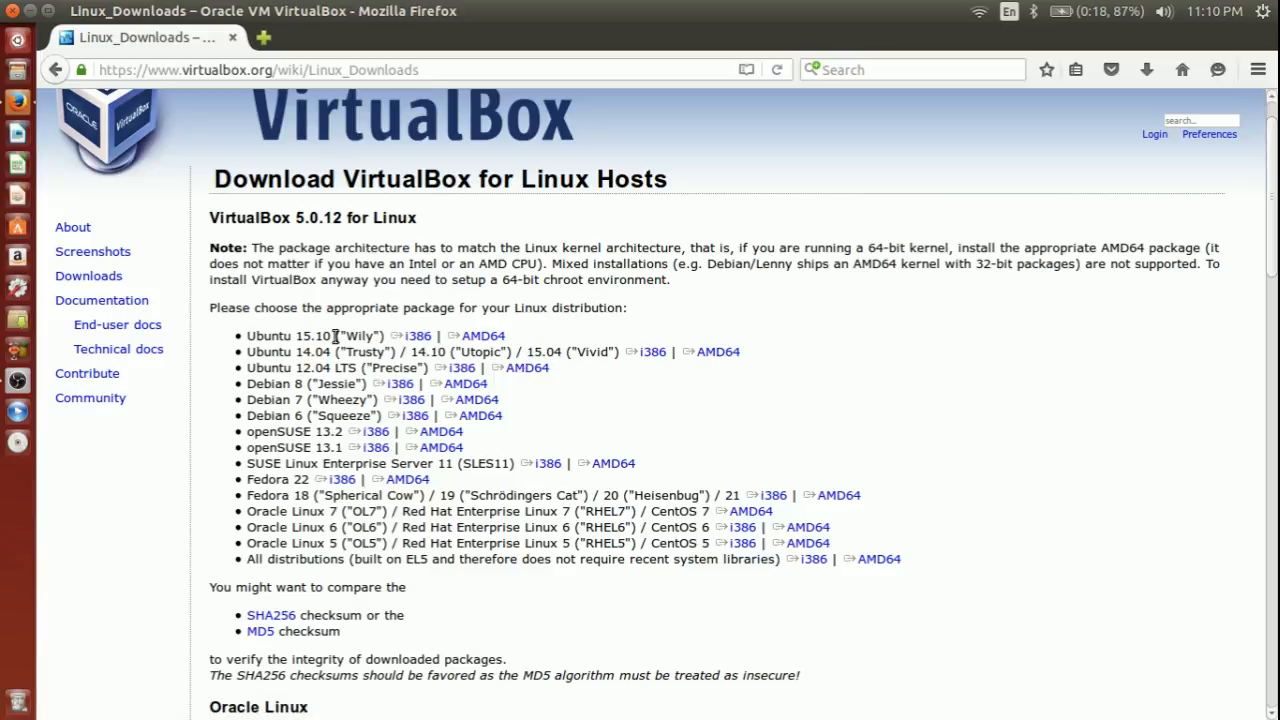
mouse_move(250, 362)
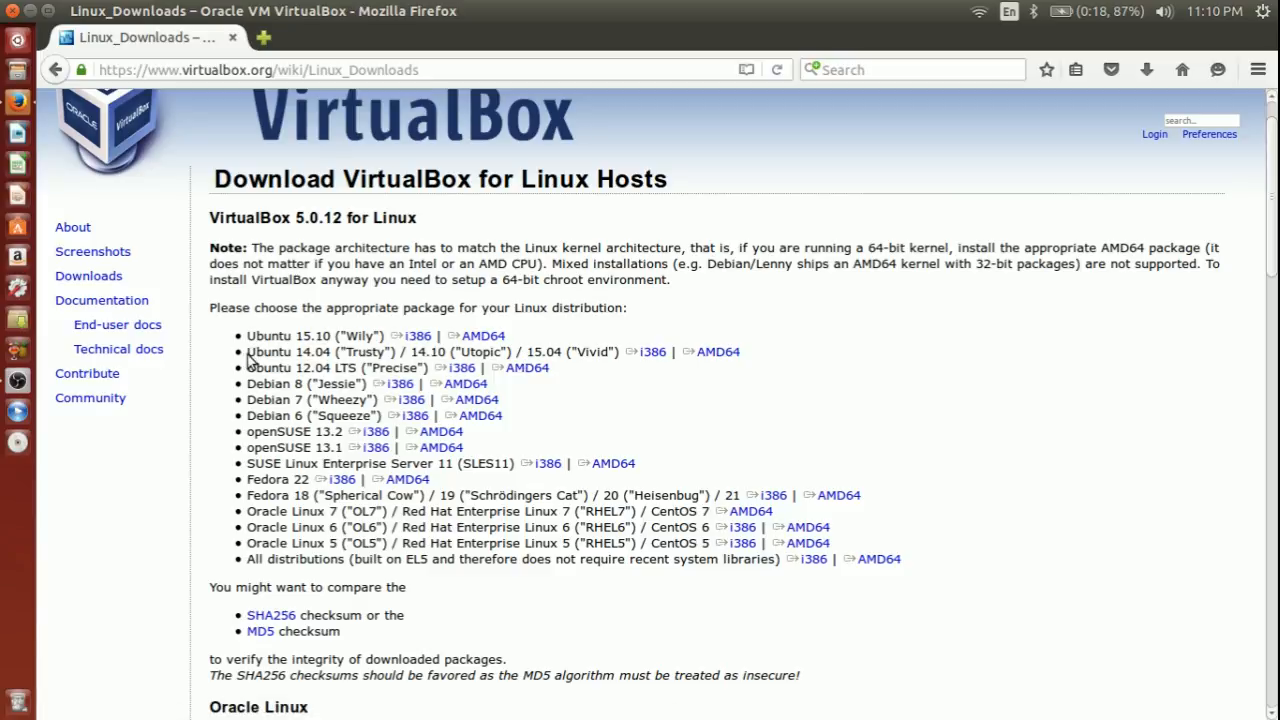
mouse_move(708, 352)
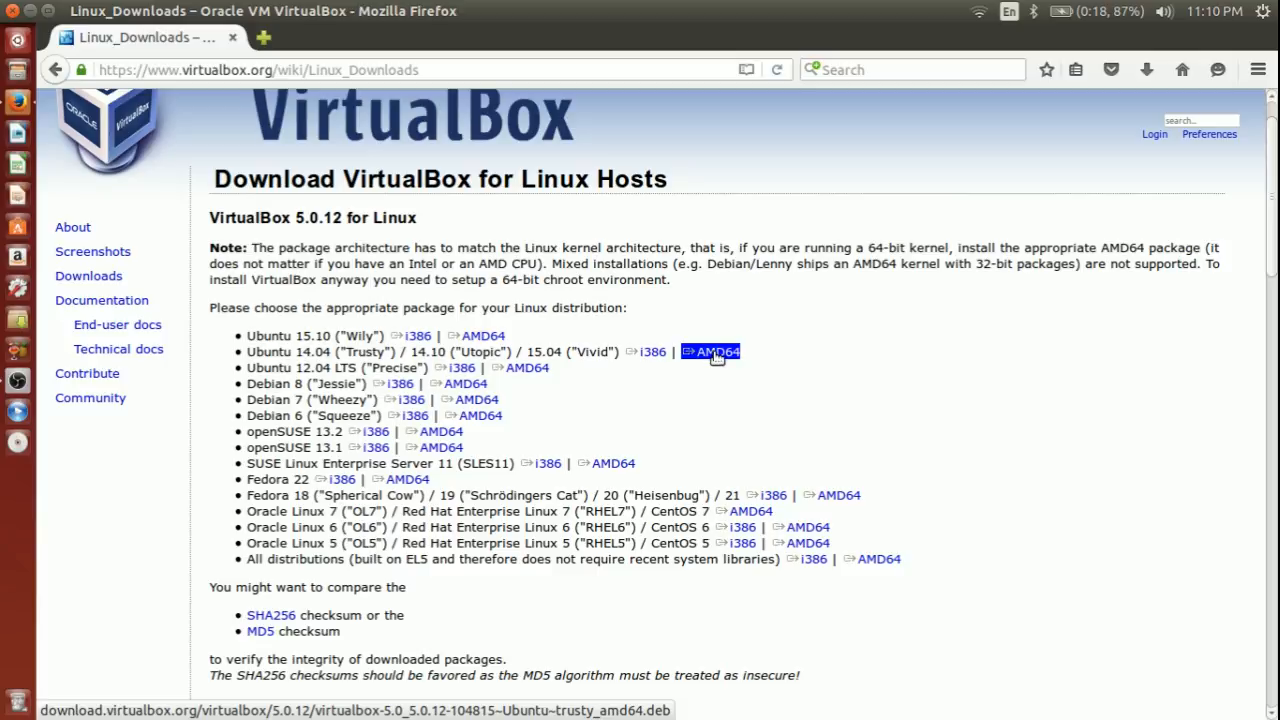
mouse_move(1108, 152)
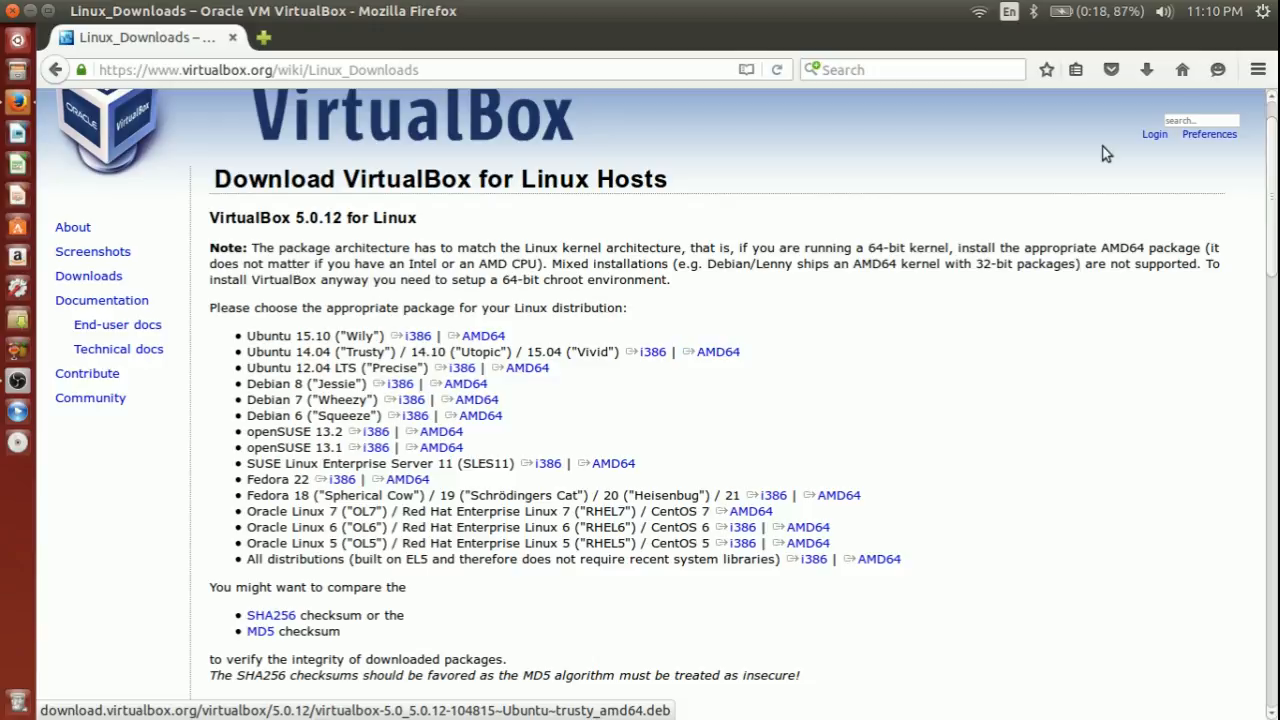
Show the Downloads folder containing the VirtualBox 5.0.12 .deb from Firefox's downloads library
click(1146, 68)
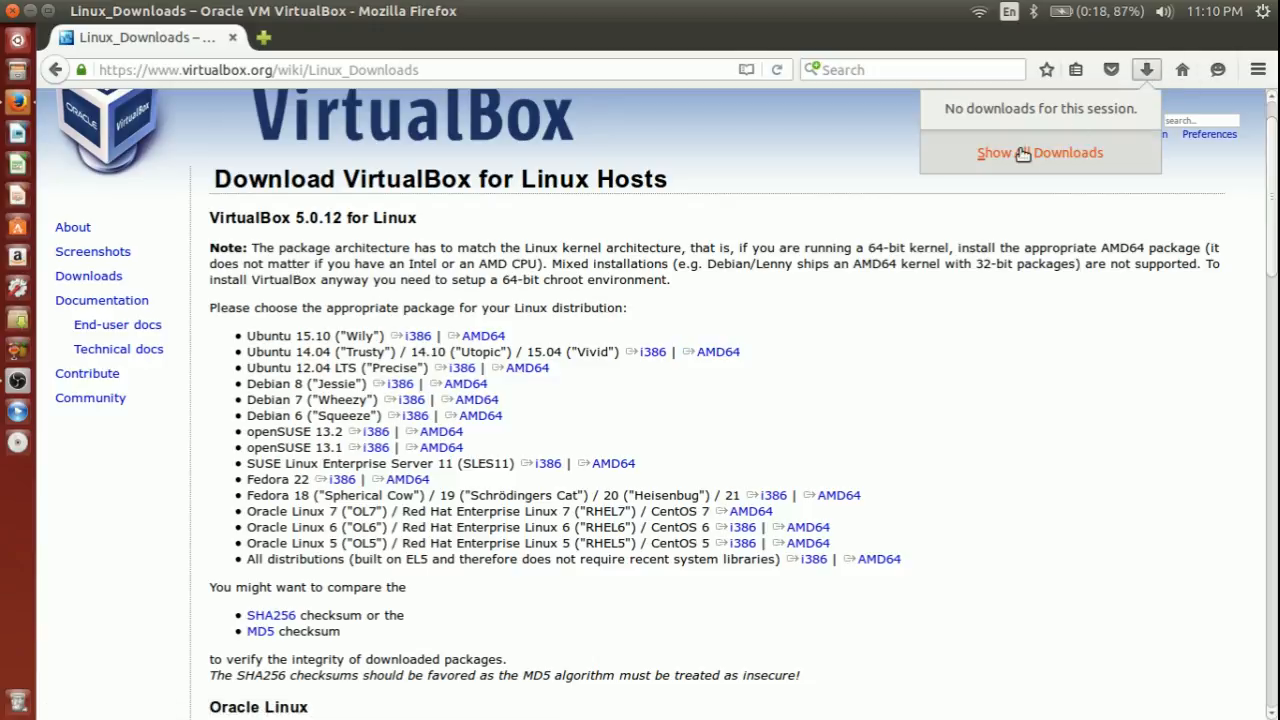
click(1040, 152)
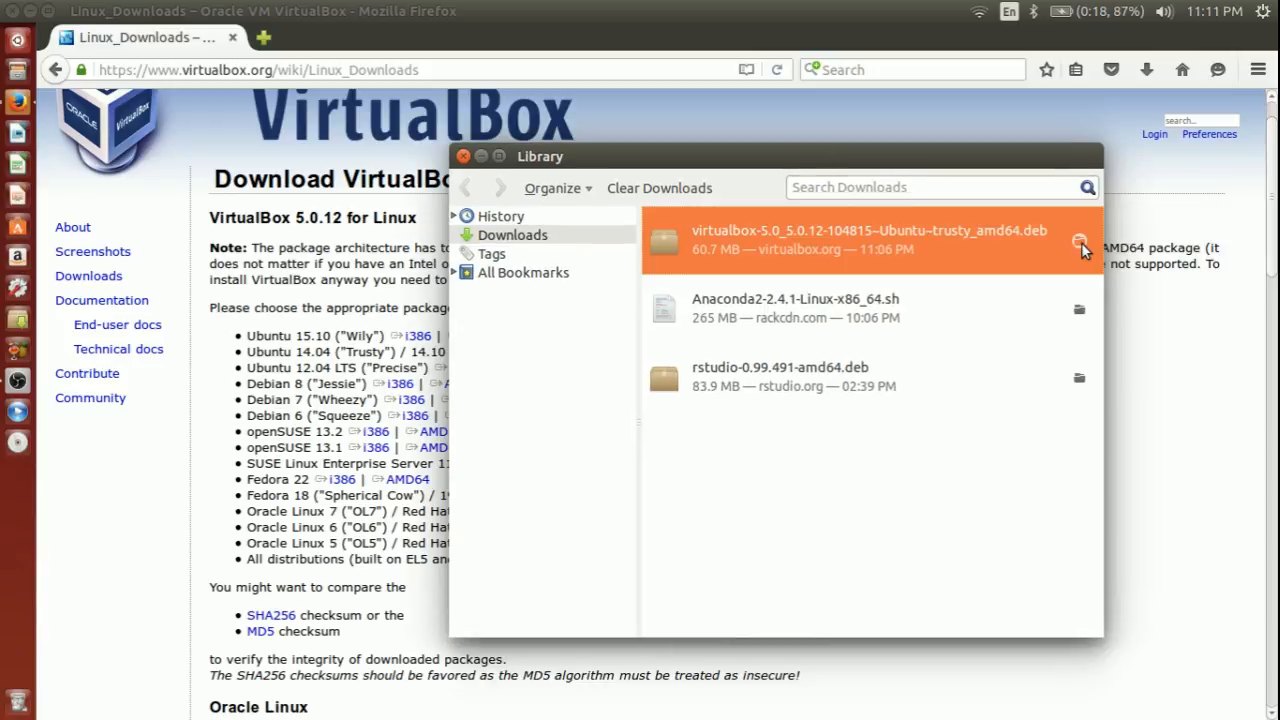
click(1080, 242)
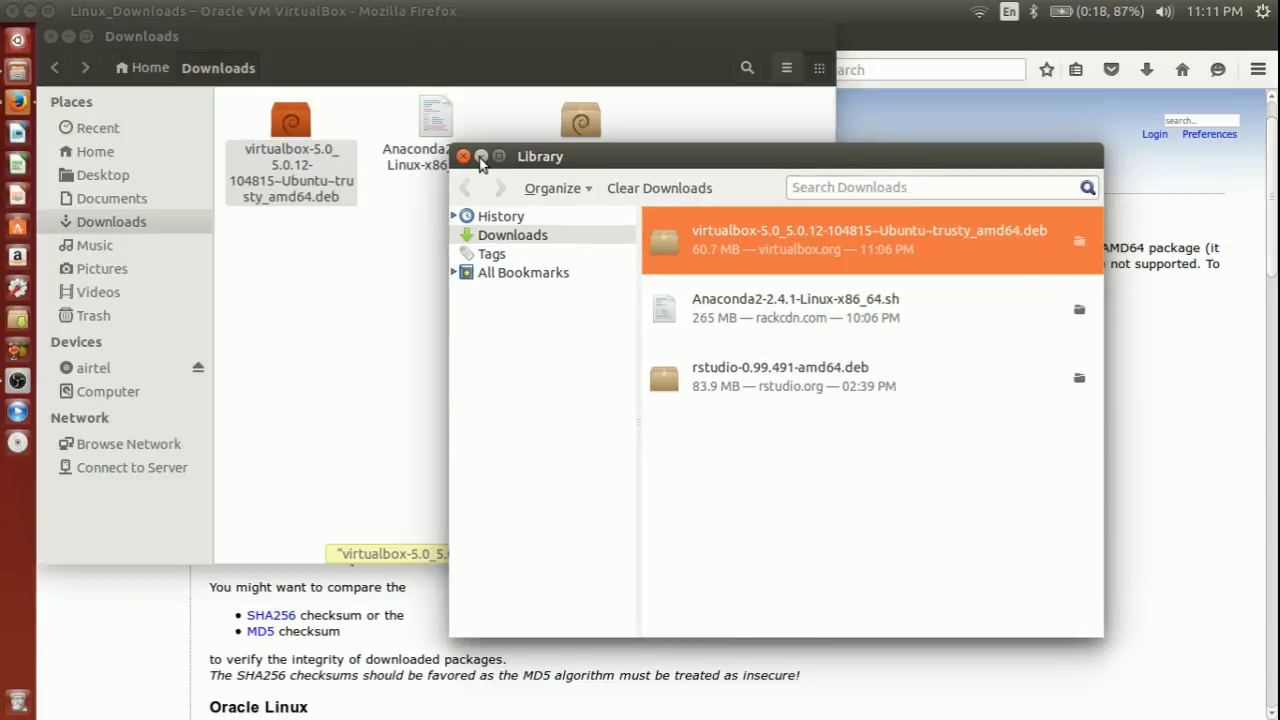
click(464, 156)
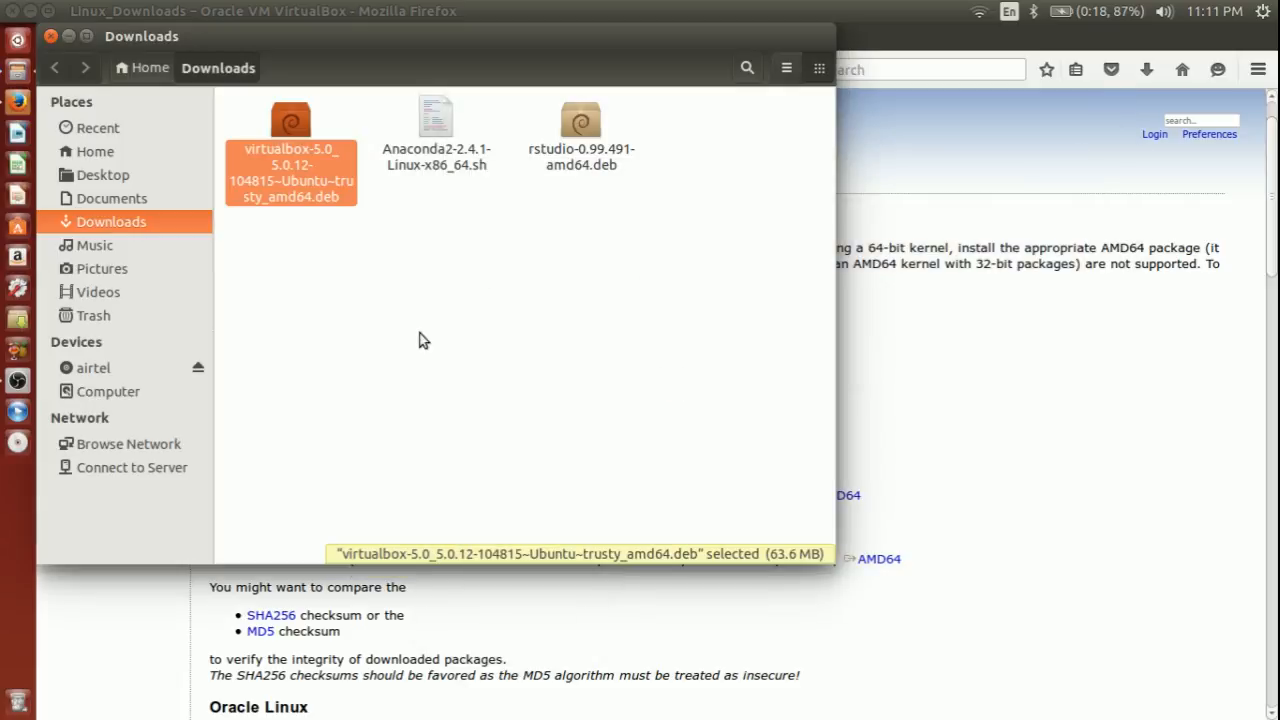
mouse_move(436, 48)
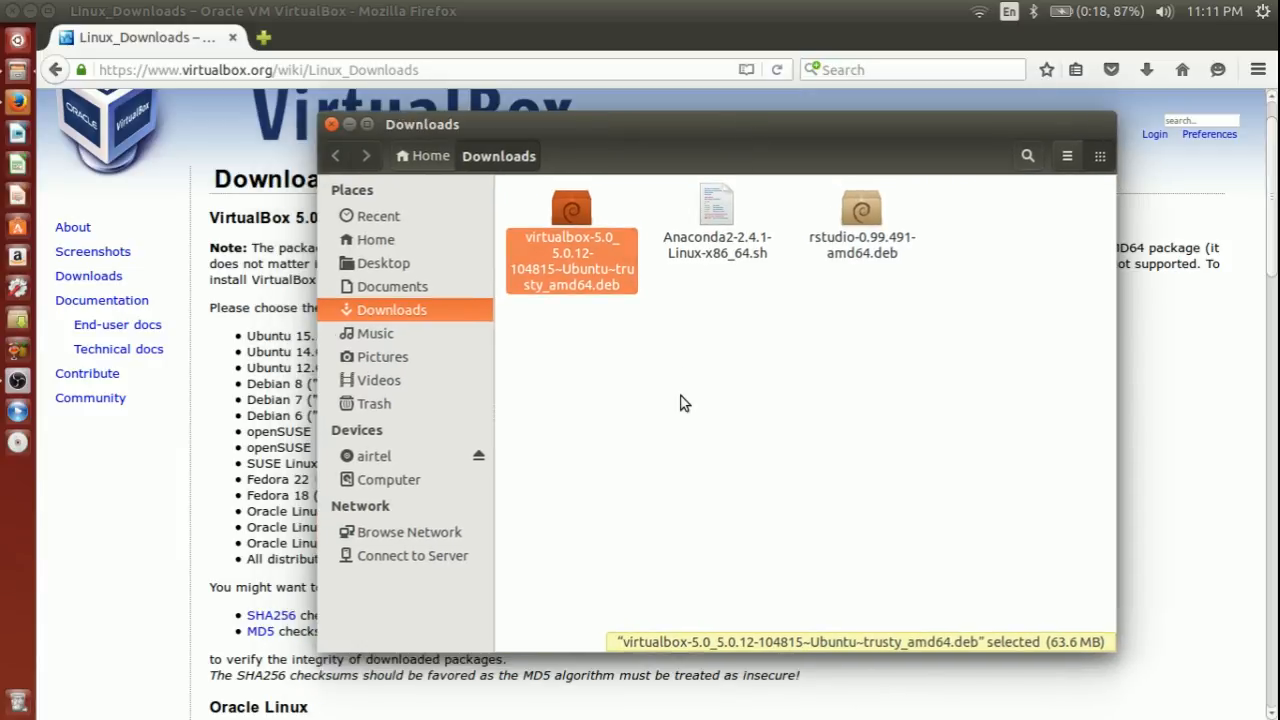
mouse_move(688, 428)
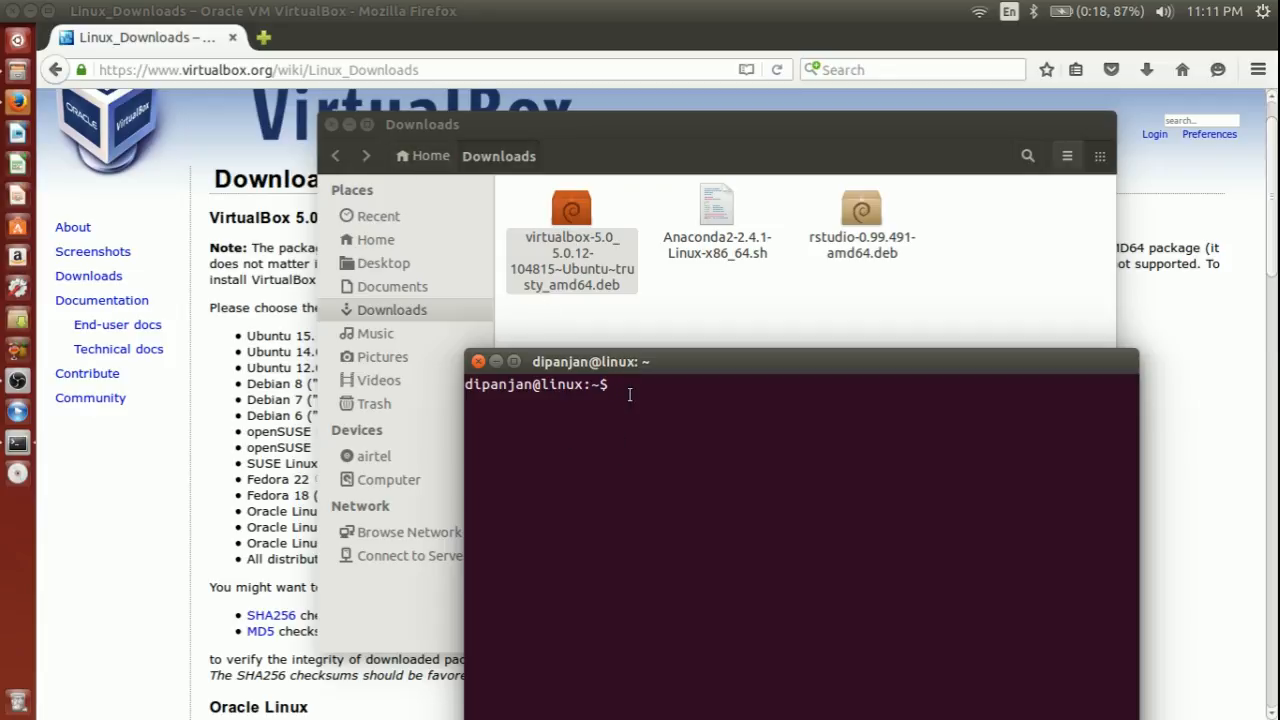
Change into the Downloads folder in the terminal and list its contents
text(cd D)
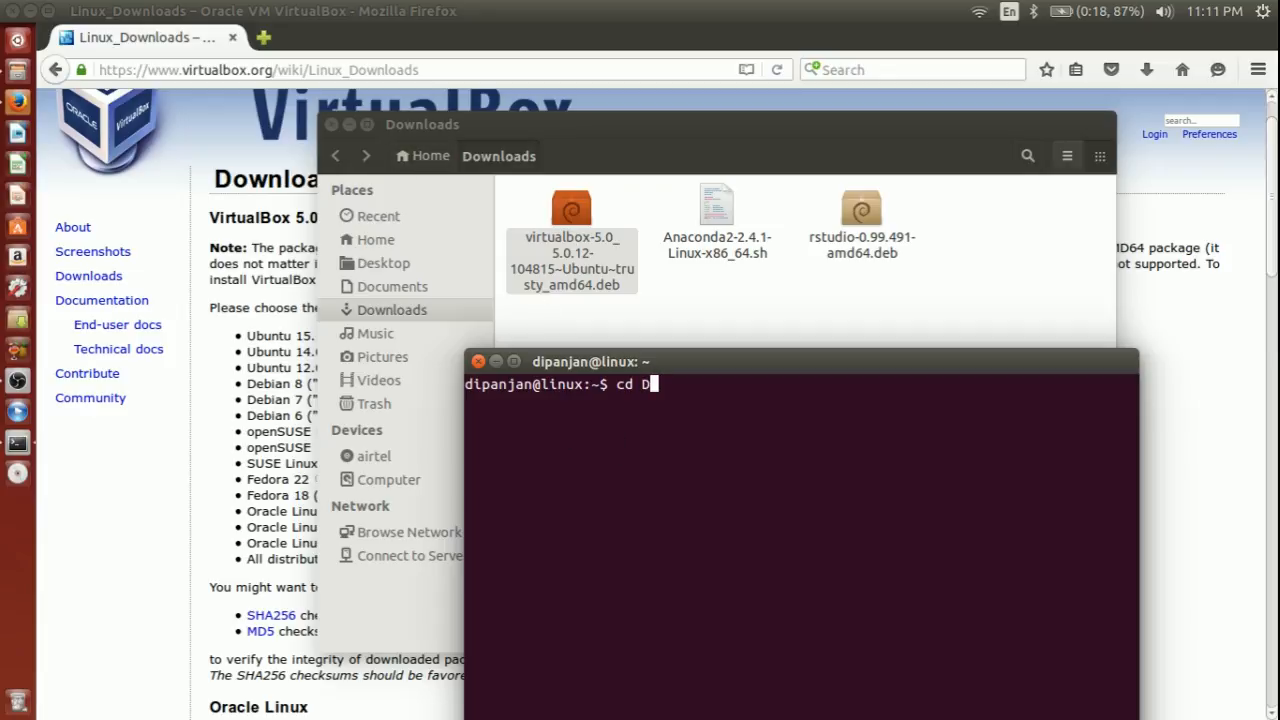
text(ownb)
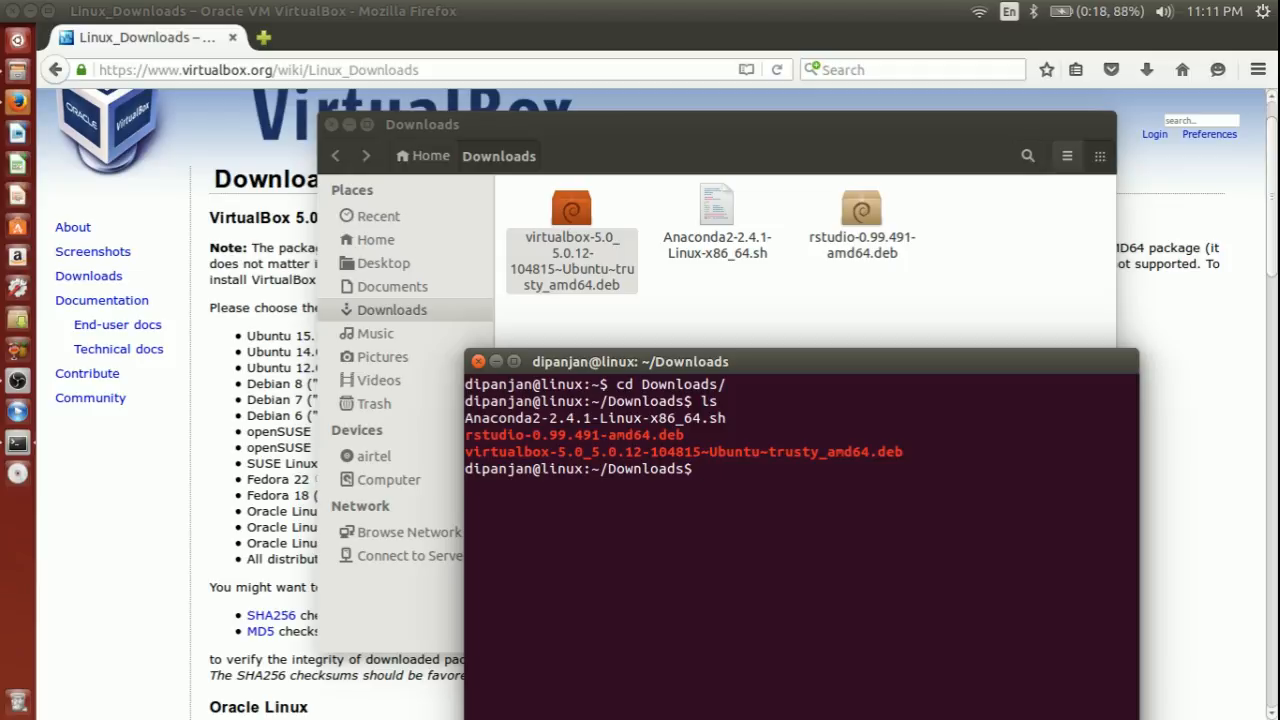
Run the misspelled sudo dkpg -i on virtualbox-5.0_5.0.12-104815~Ubuntu~trusty_amd64.deb
text(sudo dk)
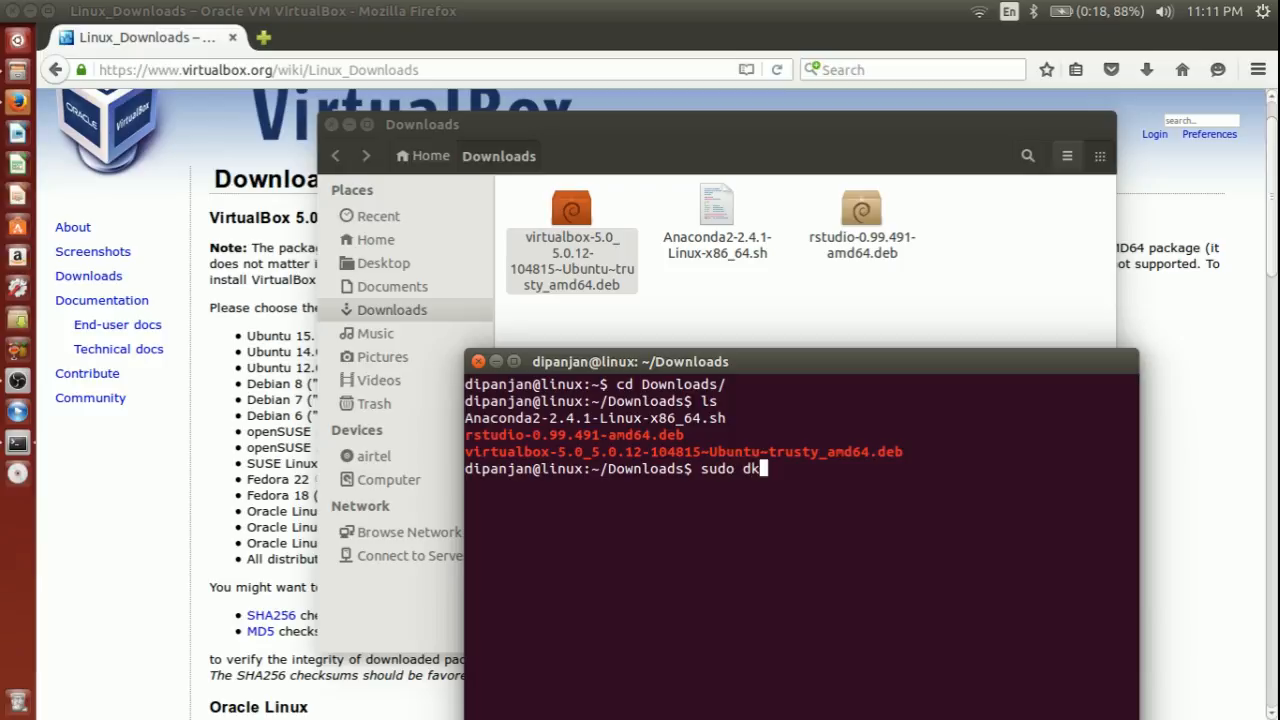
text(pg)
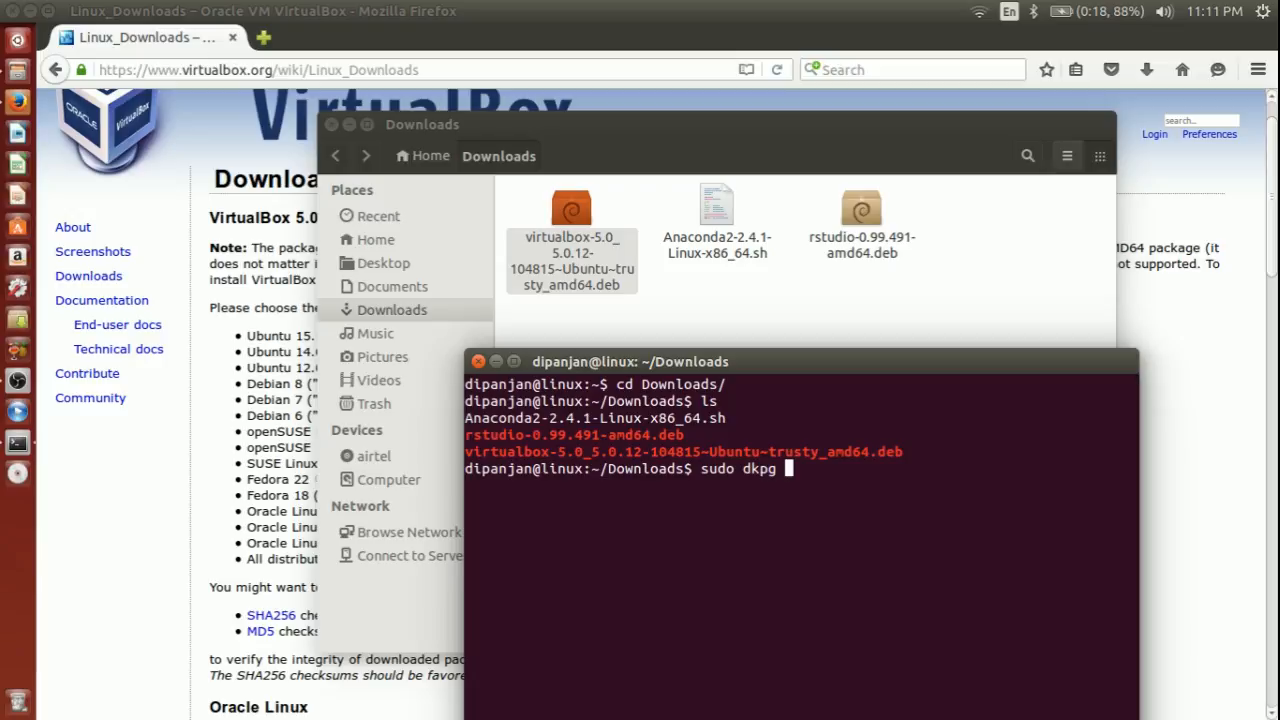
text(v)
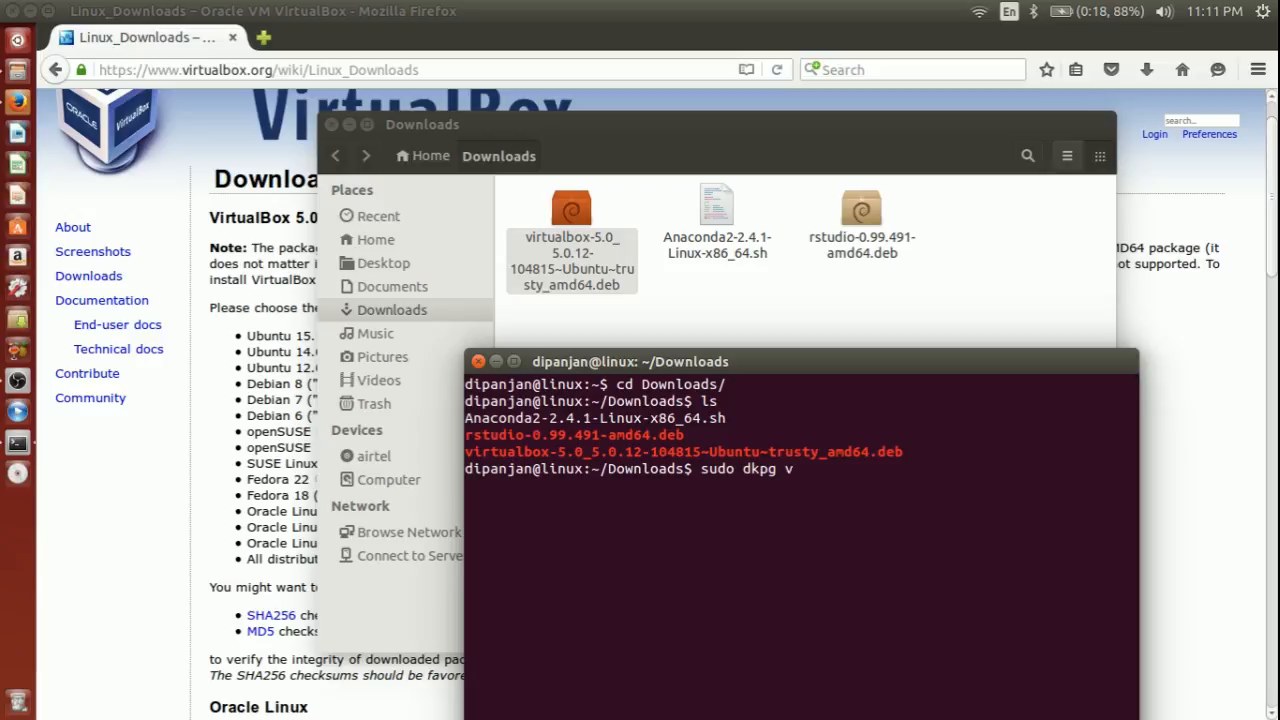
text(i)
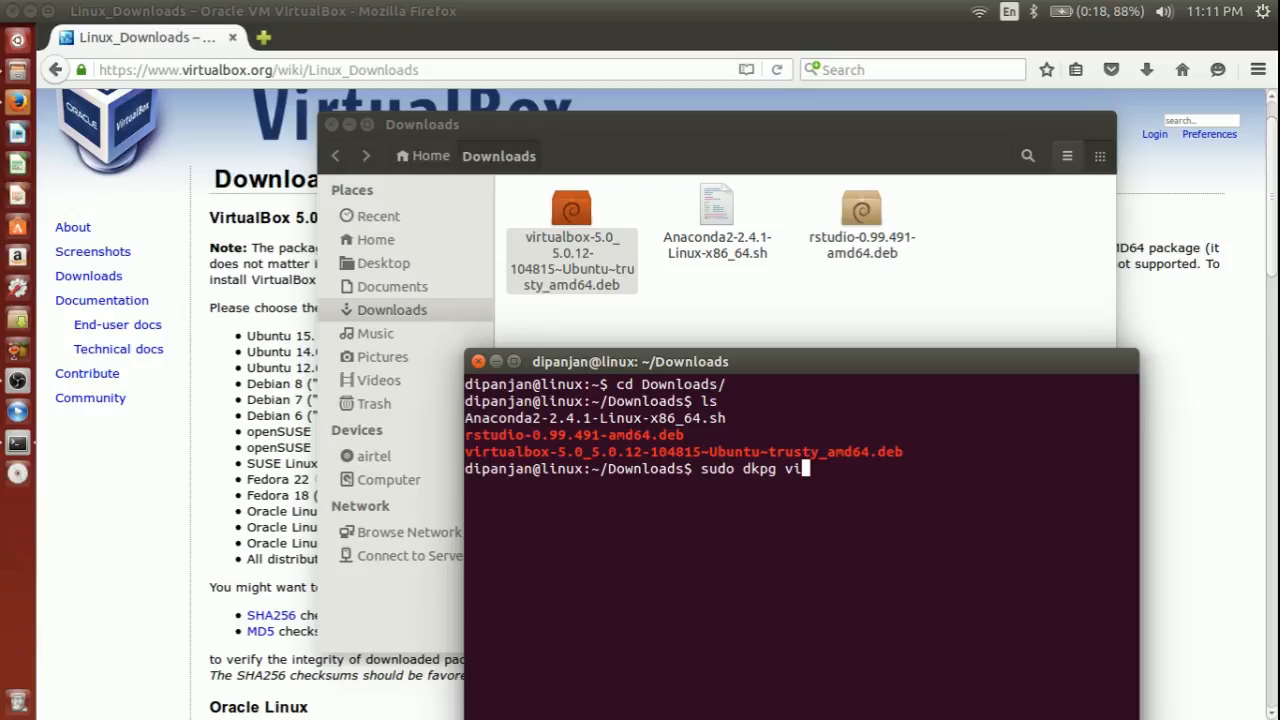
text(virtualbox-5.0_5.0.12-104815~Ubuntu~trusty_amd64.deb)
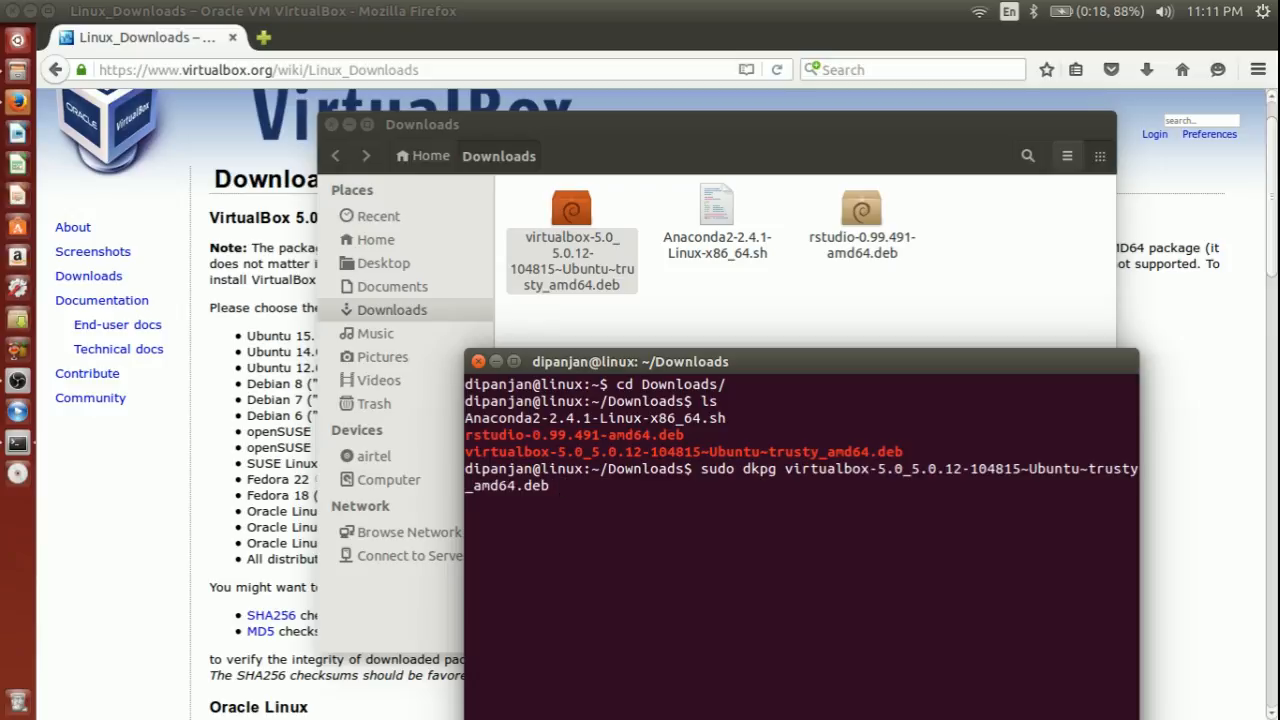
key(Return)
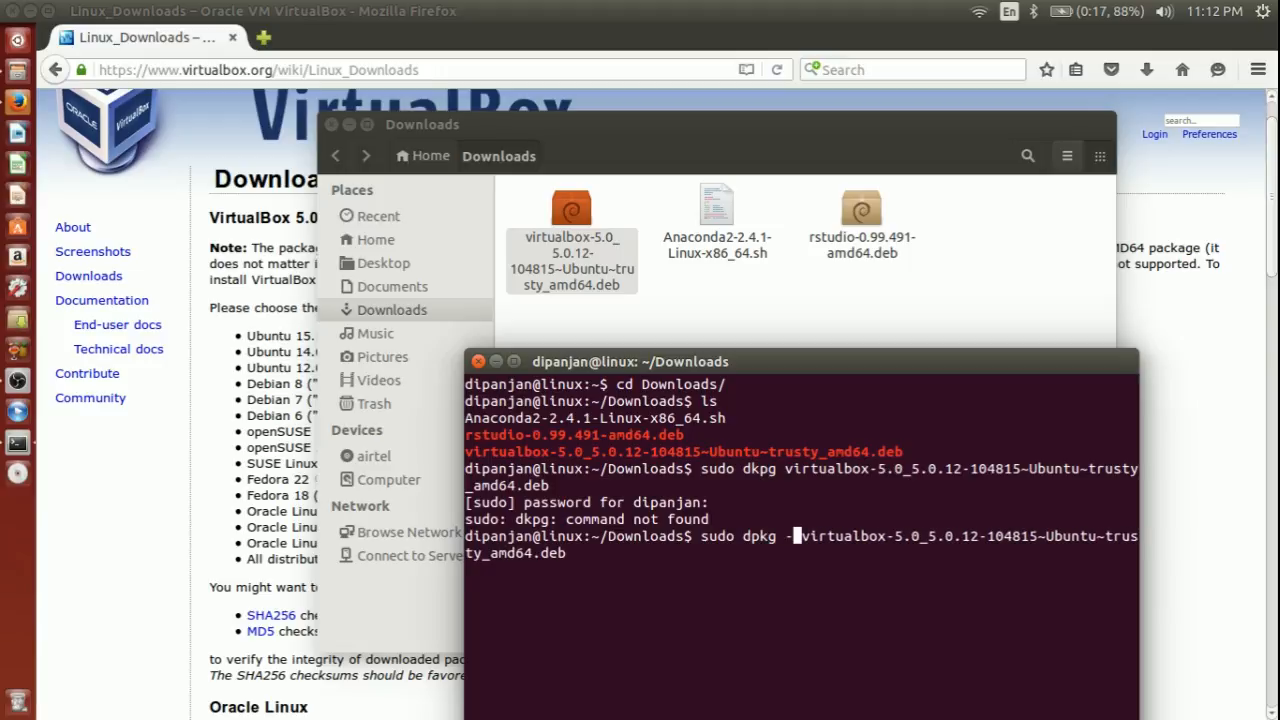
Run the corrected sudo dpkg -i on the VirtualBox 5.0.12 trusty amd64 .deb package
text(-i)
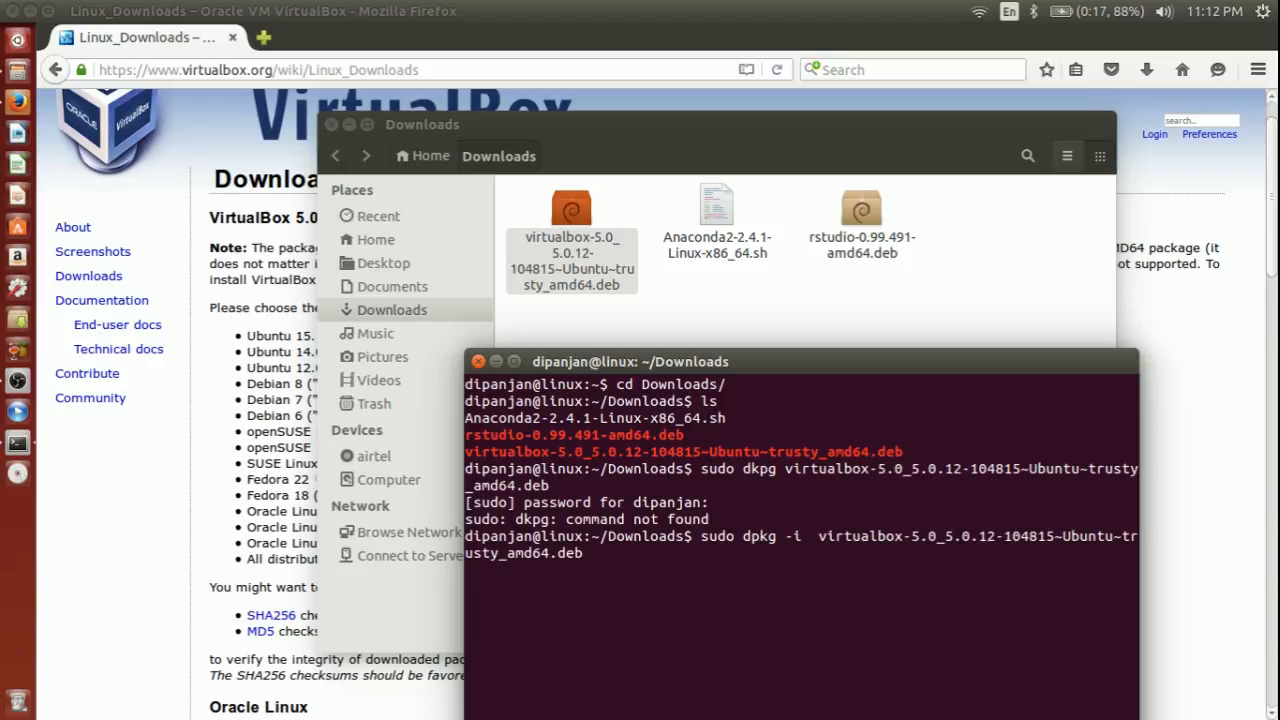
key(Return)
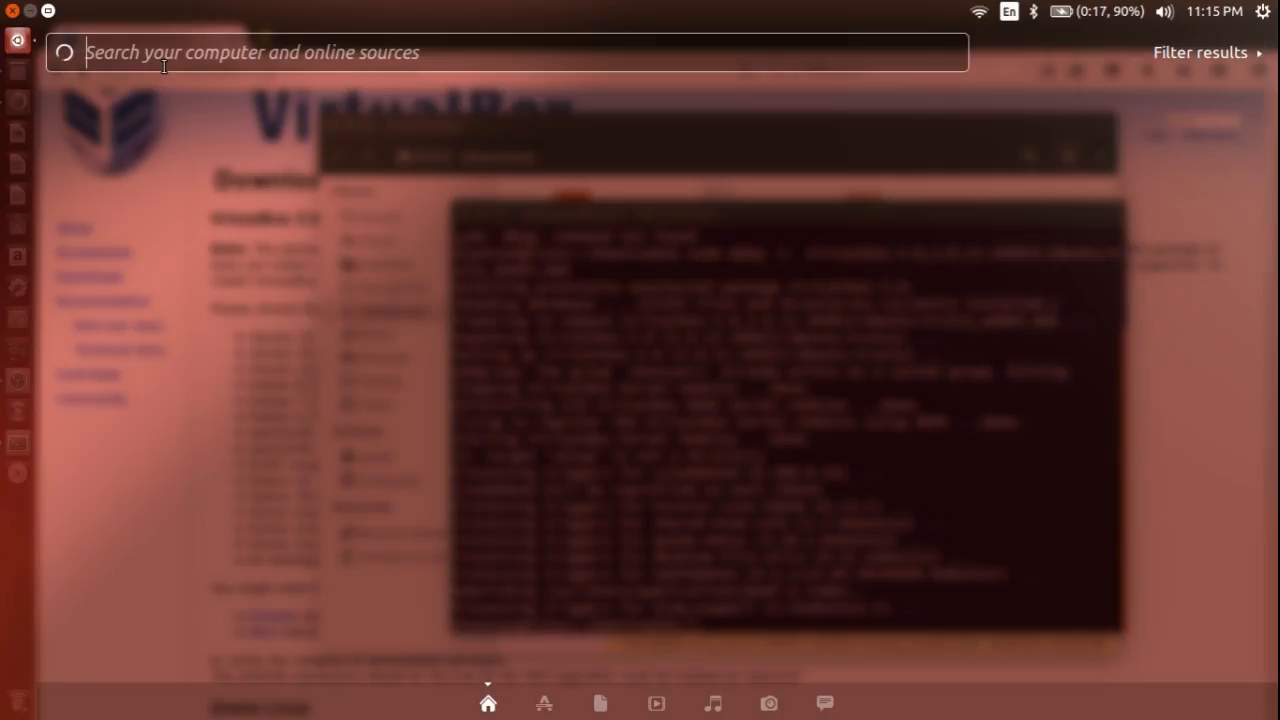
Launch VirtualBox from the Dash and confirm version 5.0.12 in Help > About VirtualBox
text(virtua)
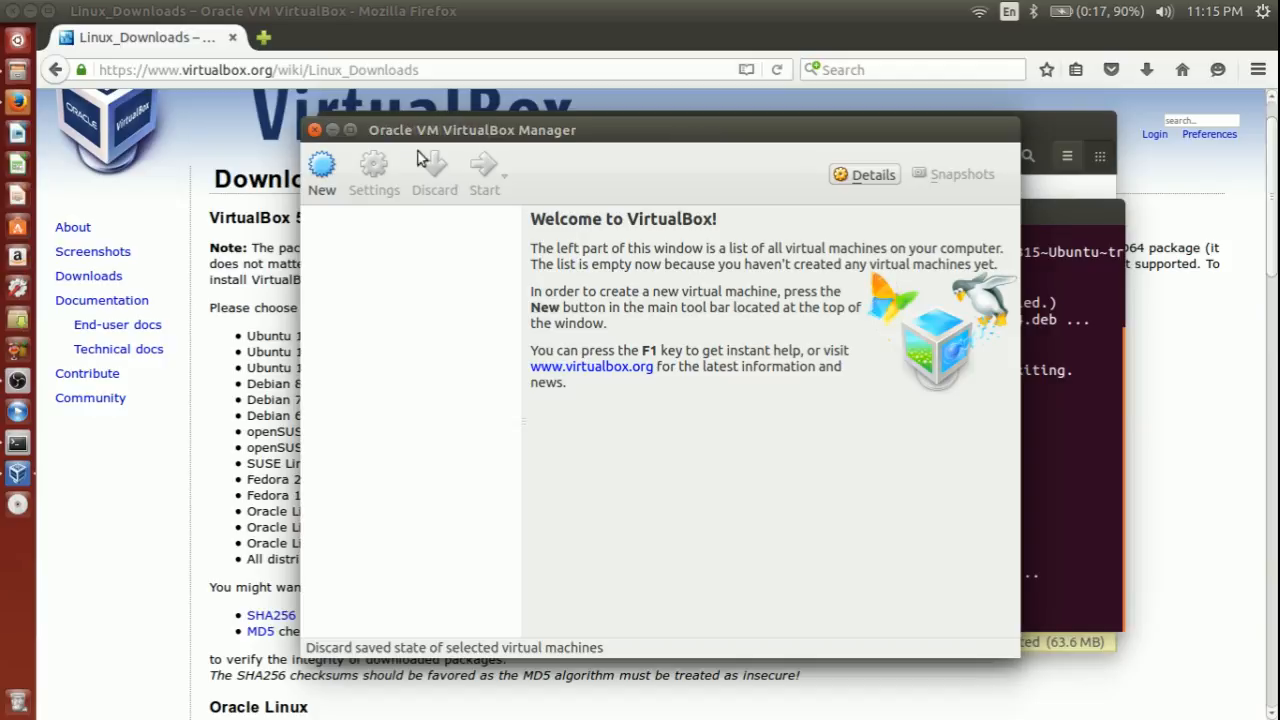
click(480, 130)
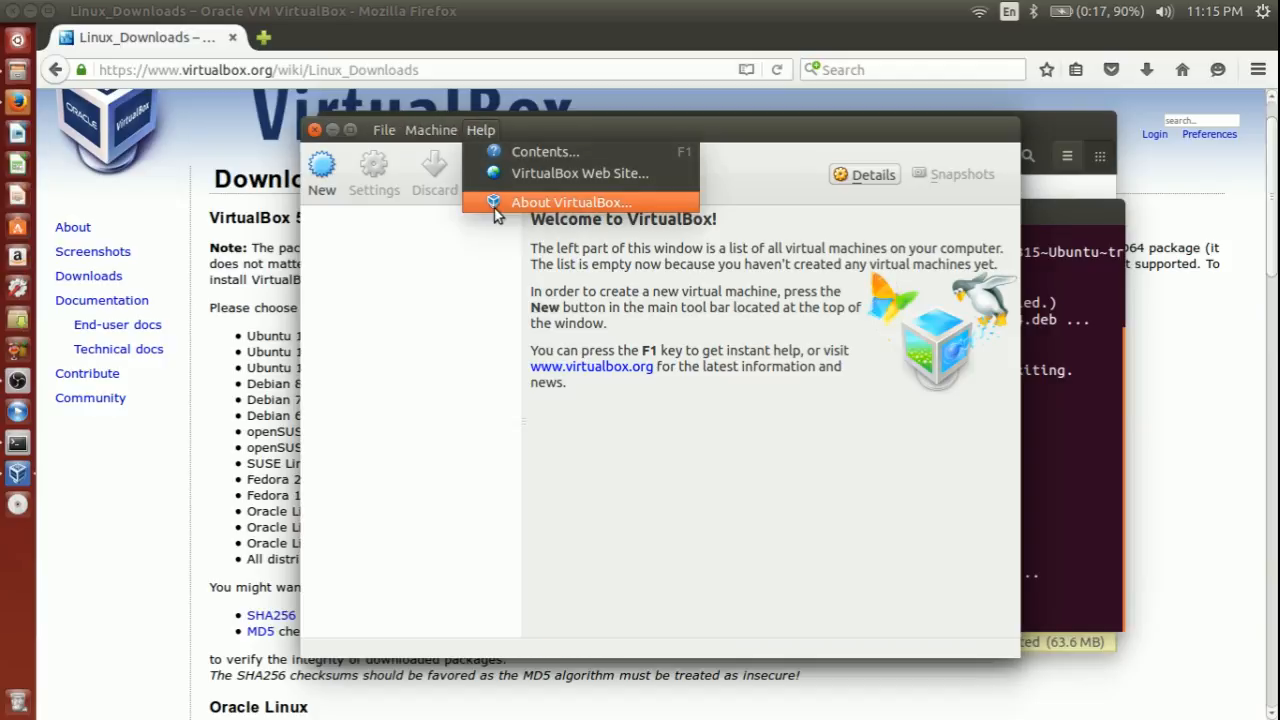
click(568, 200)
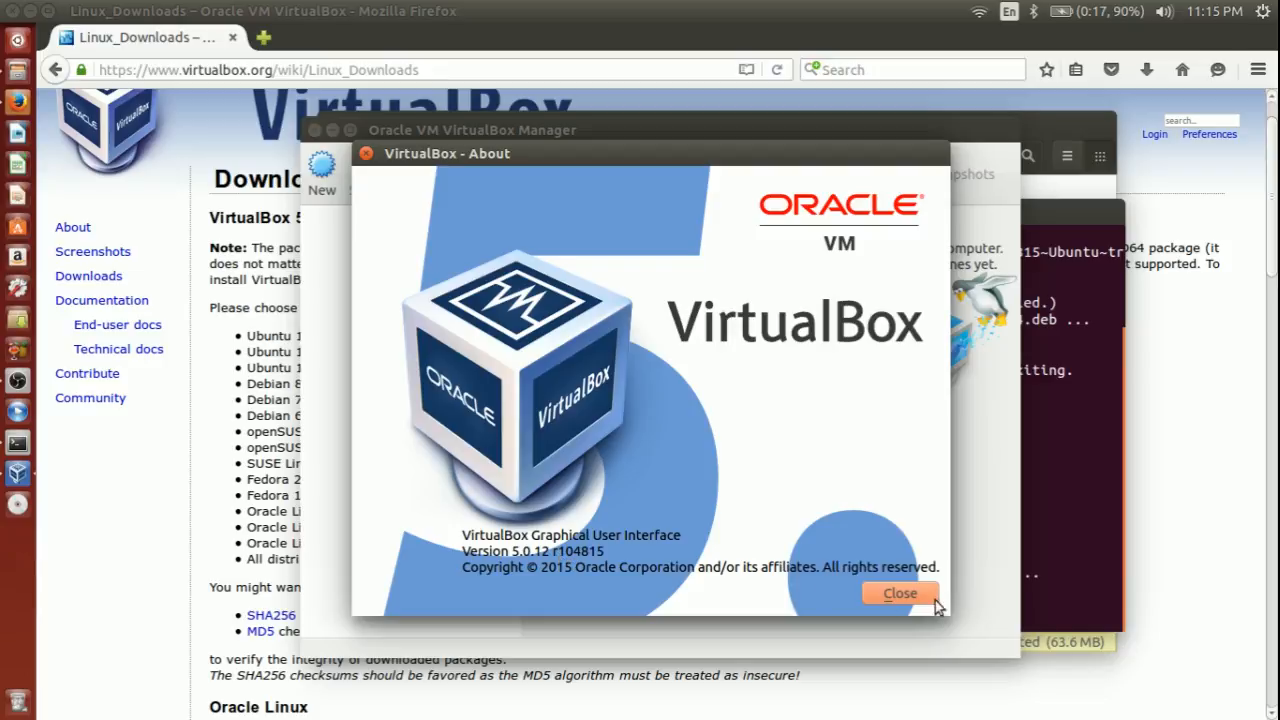
click(900, 592)
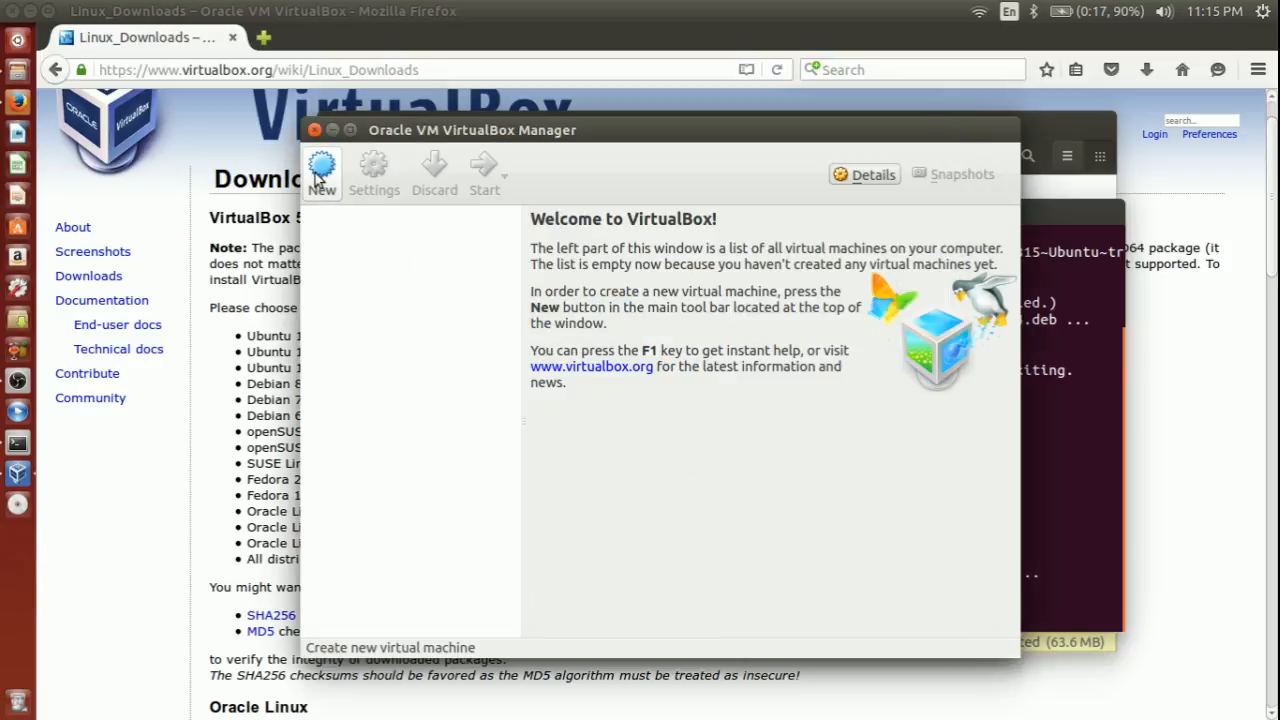
mouse_move(322, 170)
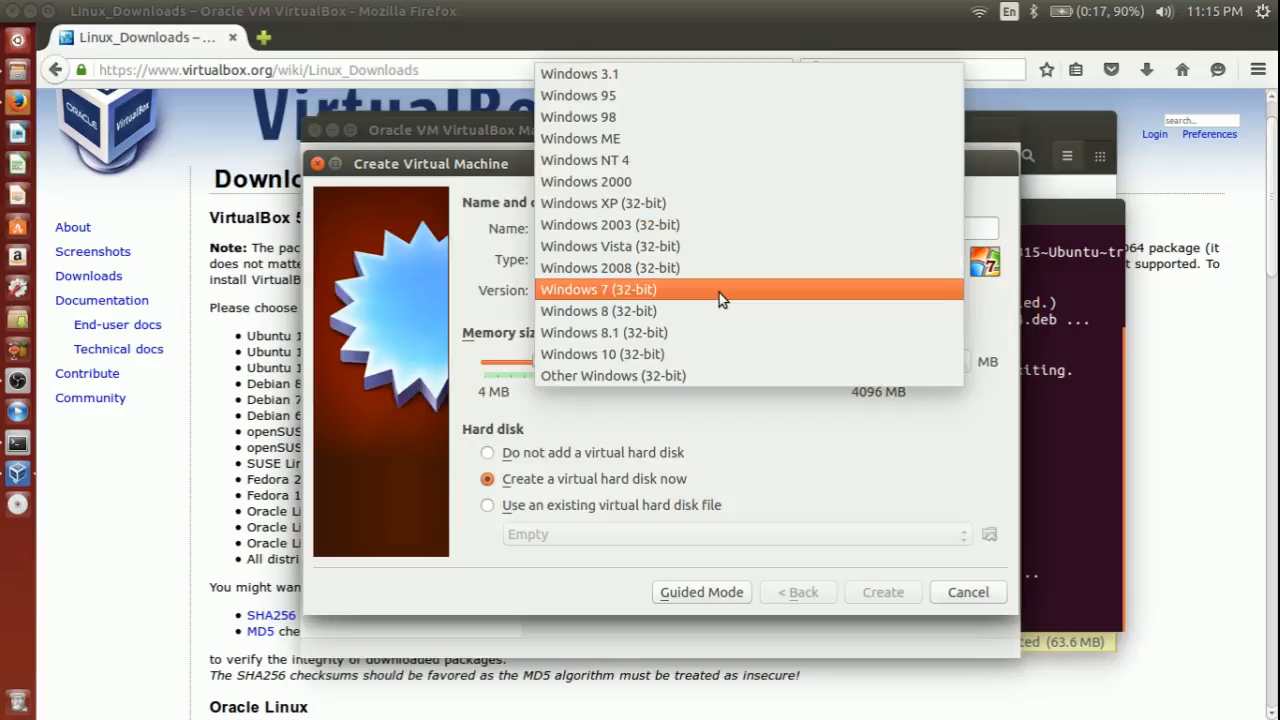
mouse_move(696, 116)
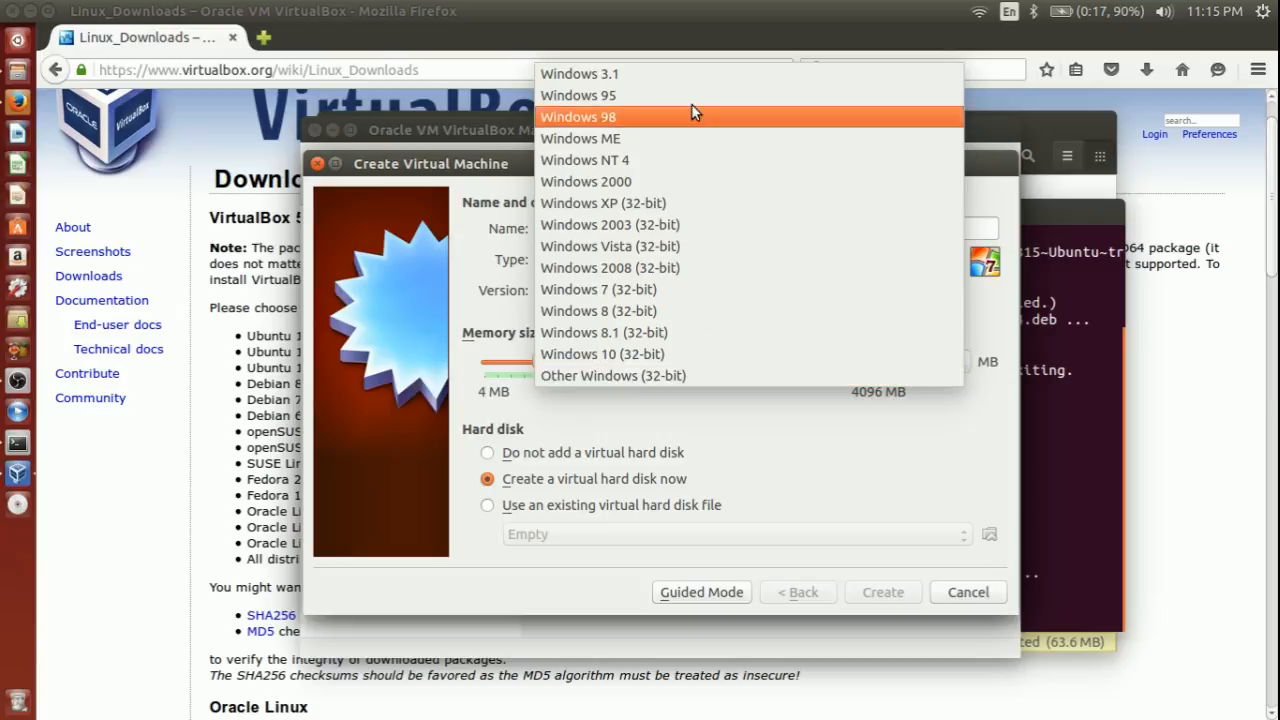
Browse the Version list in the Create Virtual Machine dialog, keeping Windows 7 (32-bit)
click(598, 288)
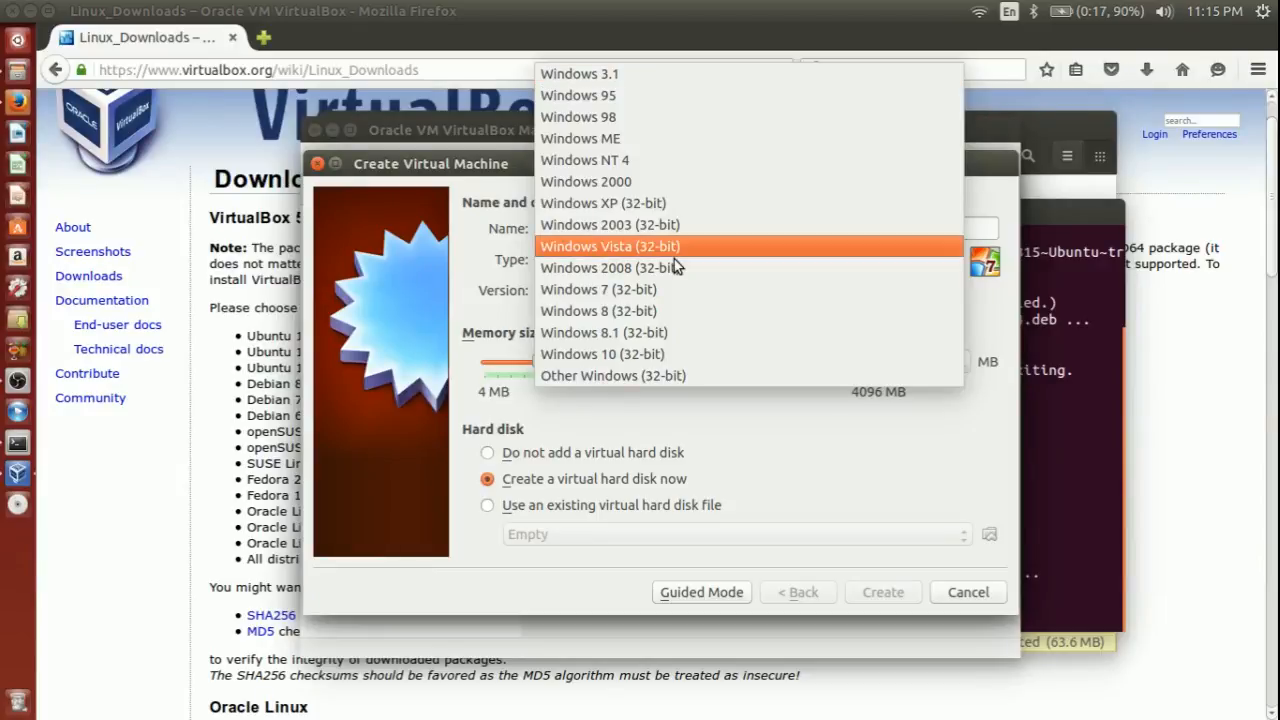
click(598, 288)
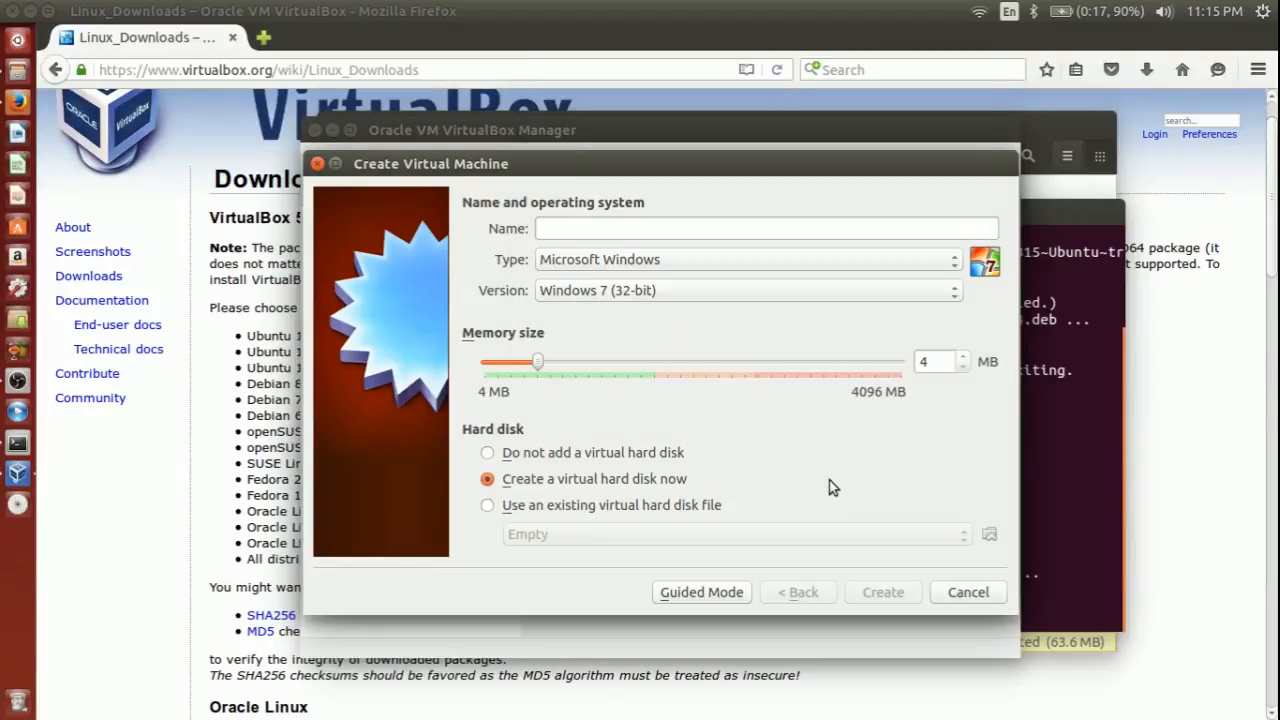